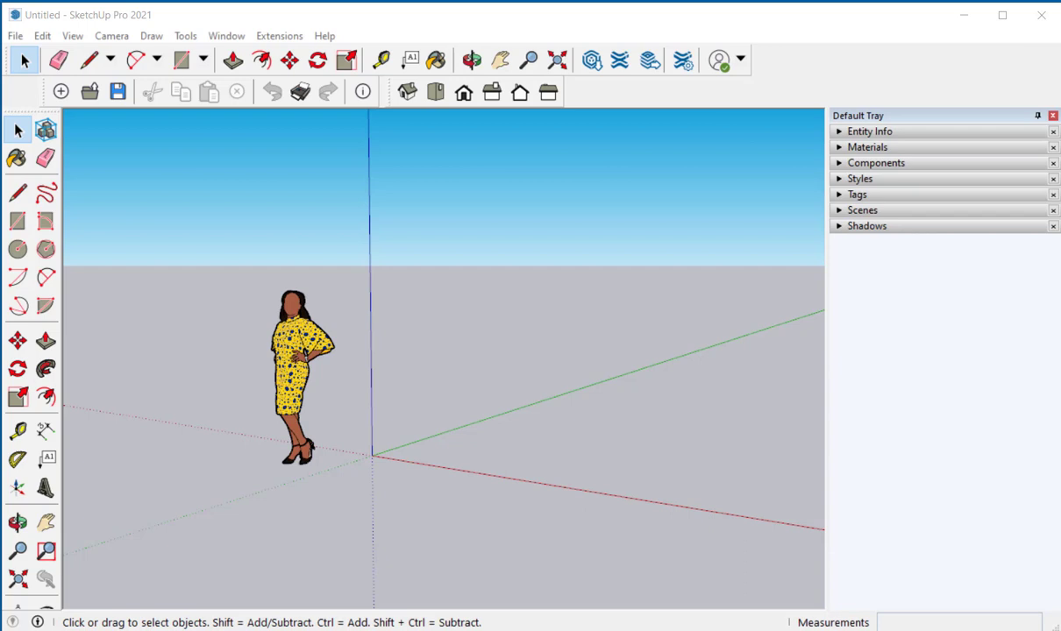
mouse_move(479, 504)
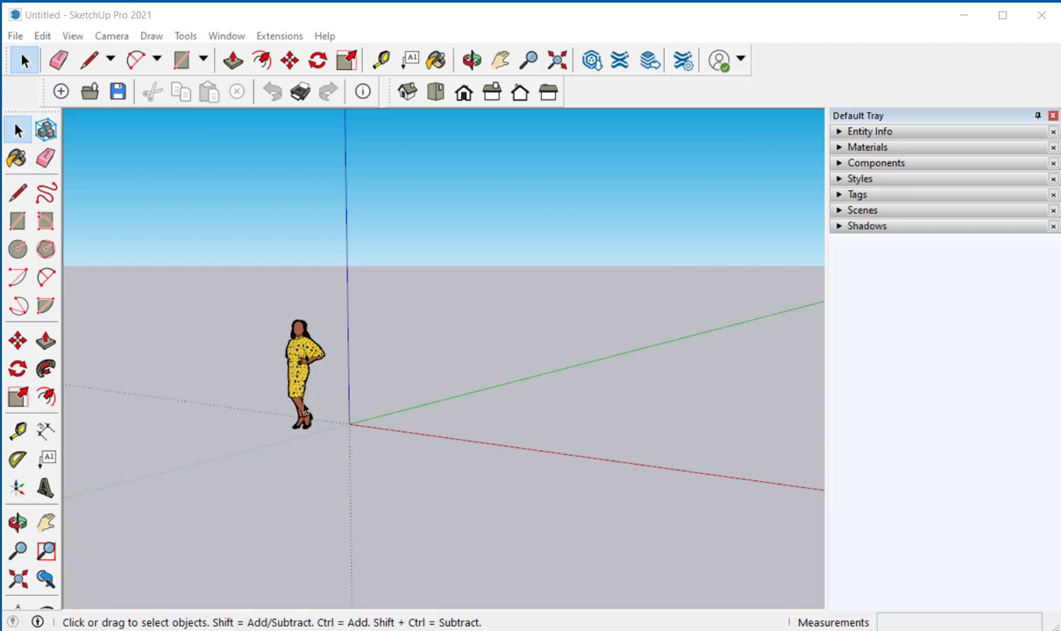
mouse_move(304, 405)
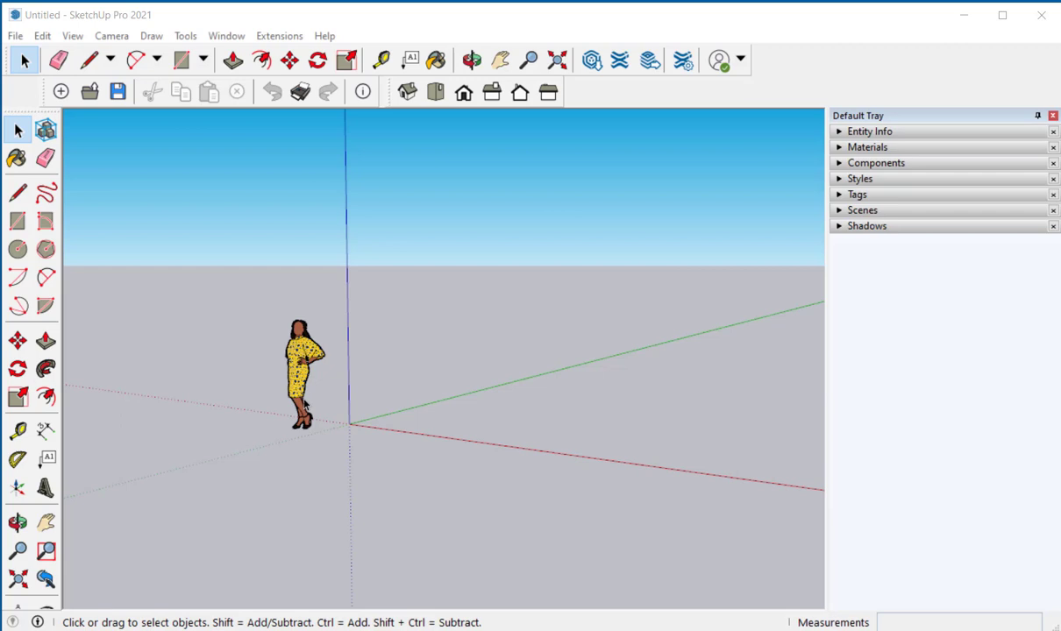
Step: Draw a 20' by 15' rectangle with one corner at the origin
click(180, 59)
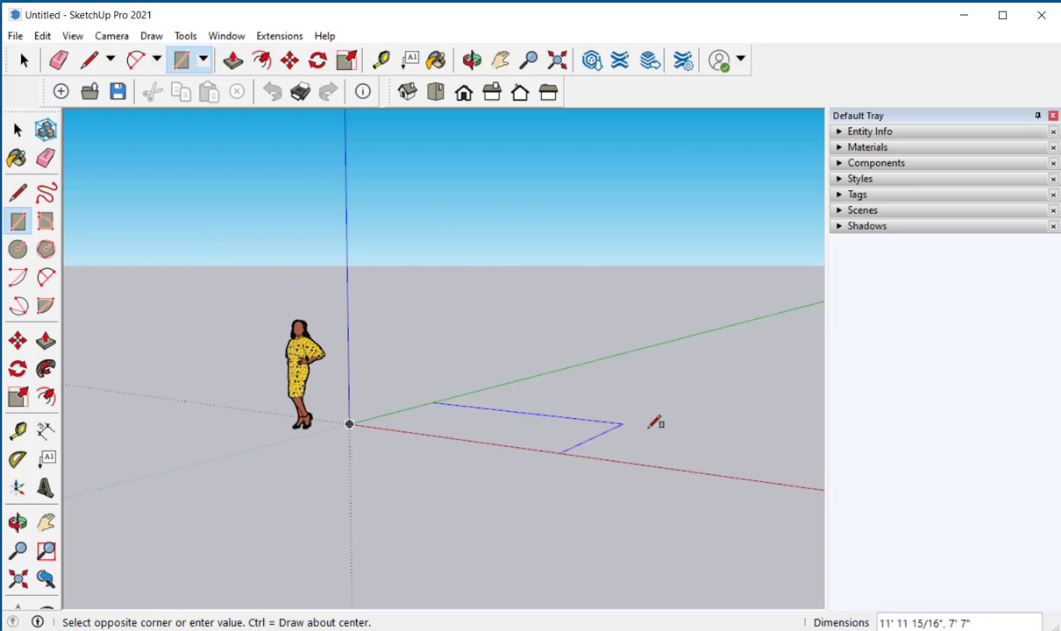
mouse_move(737, 419)
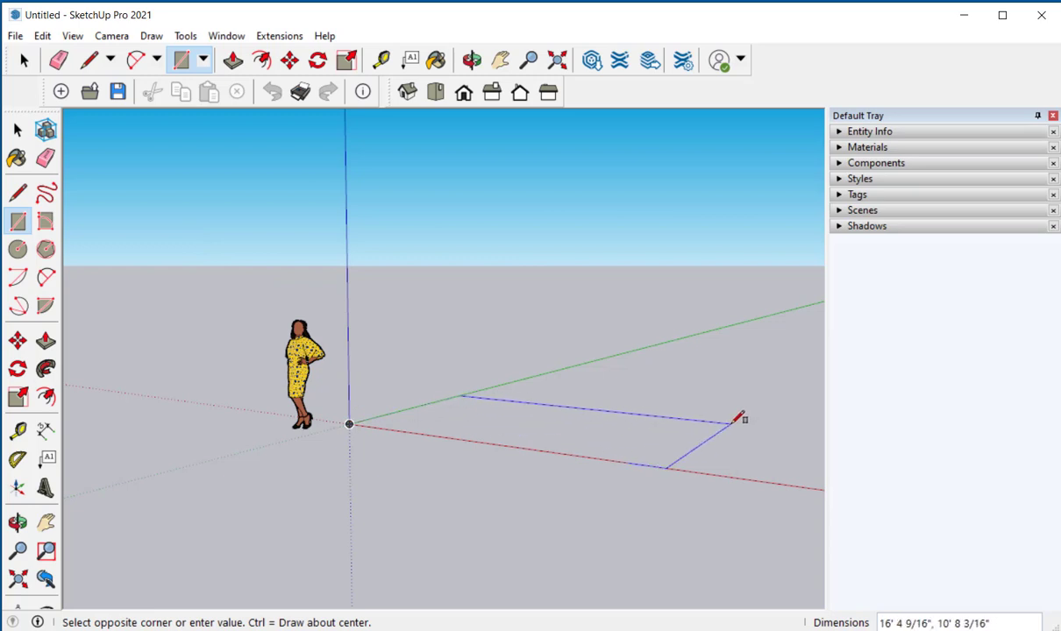
text(20')
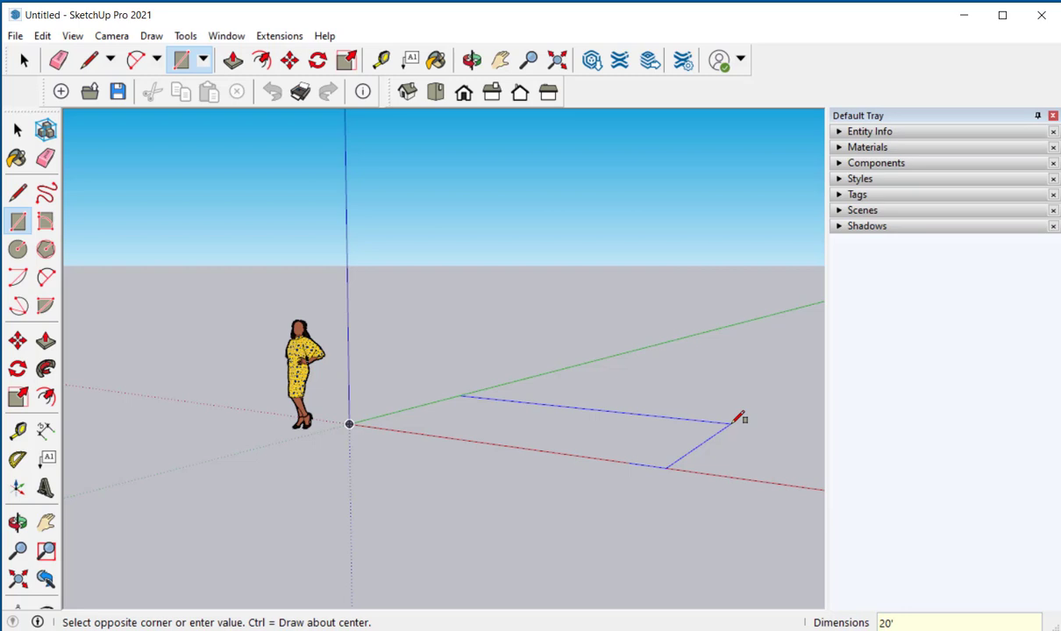
text(,1)
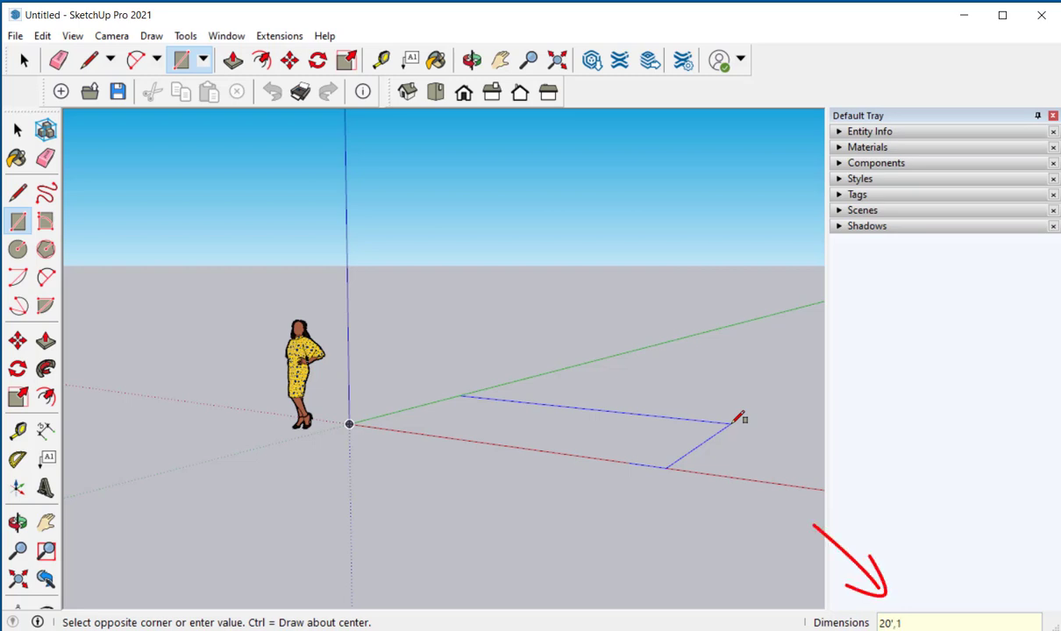
text(5')
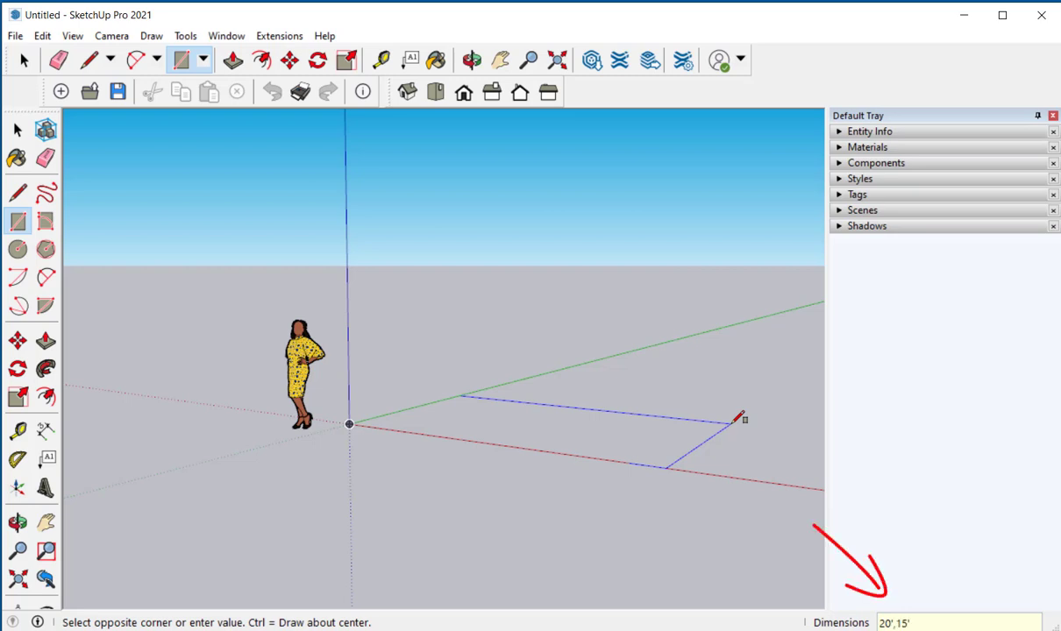
click(741, 419)
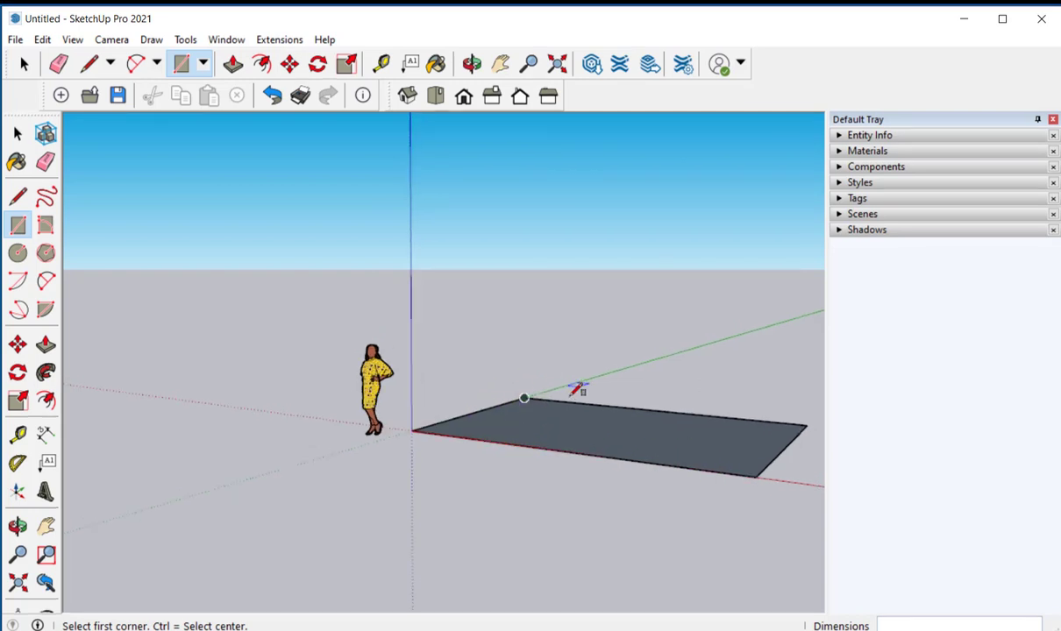
Step: Add a 15' by 25' rectangle starting from the first rectangle's corner
click(523, 399)
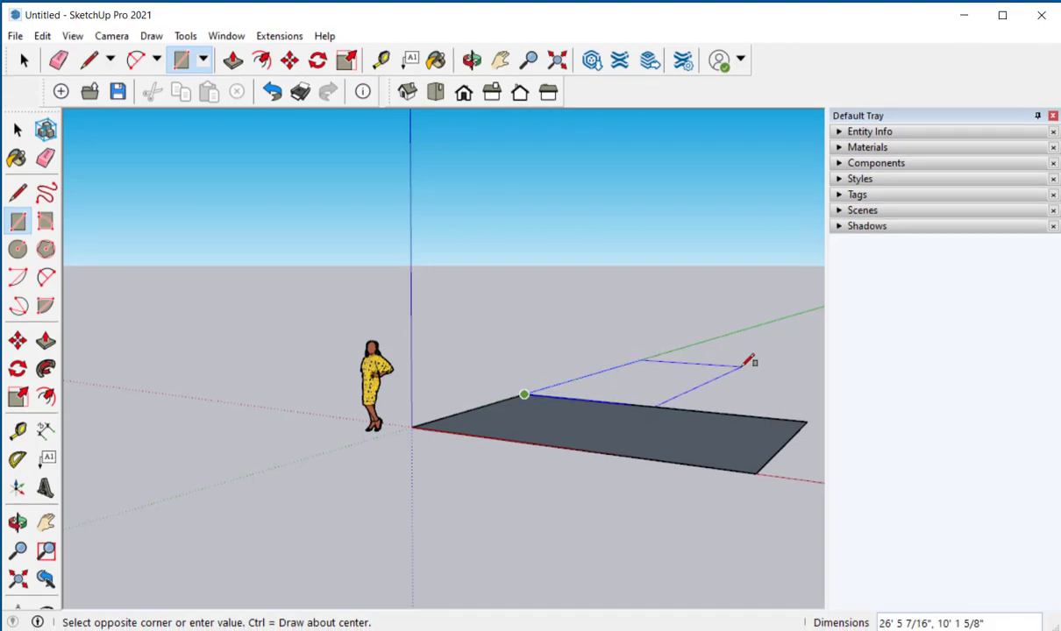
text(15')
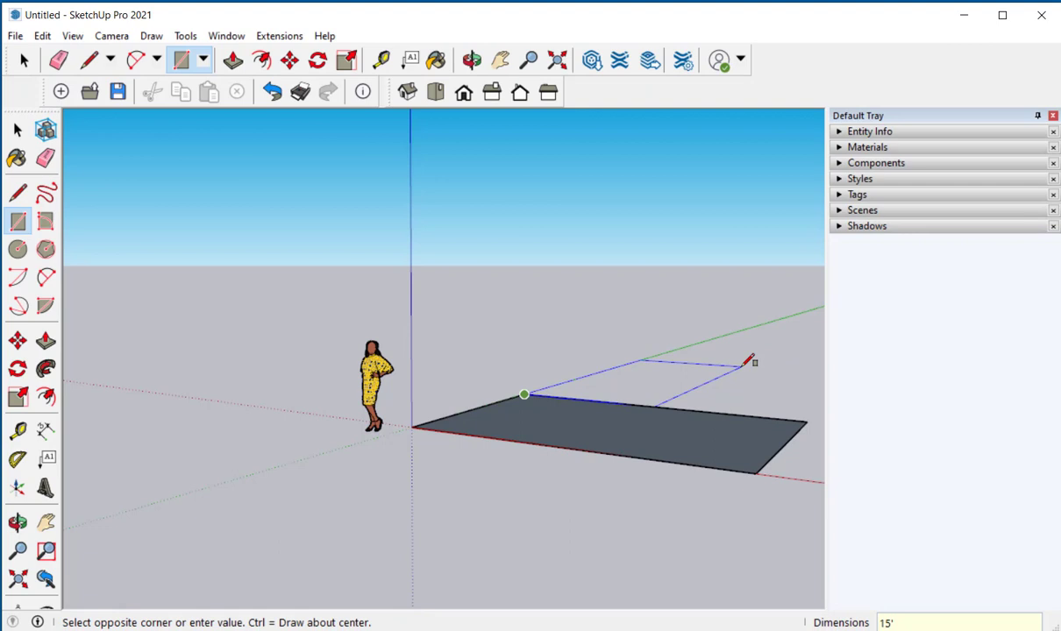
text(2)
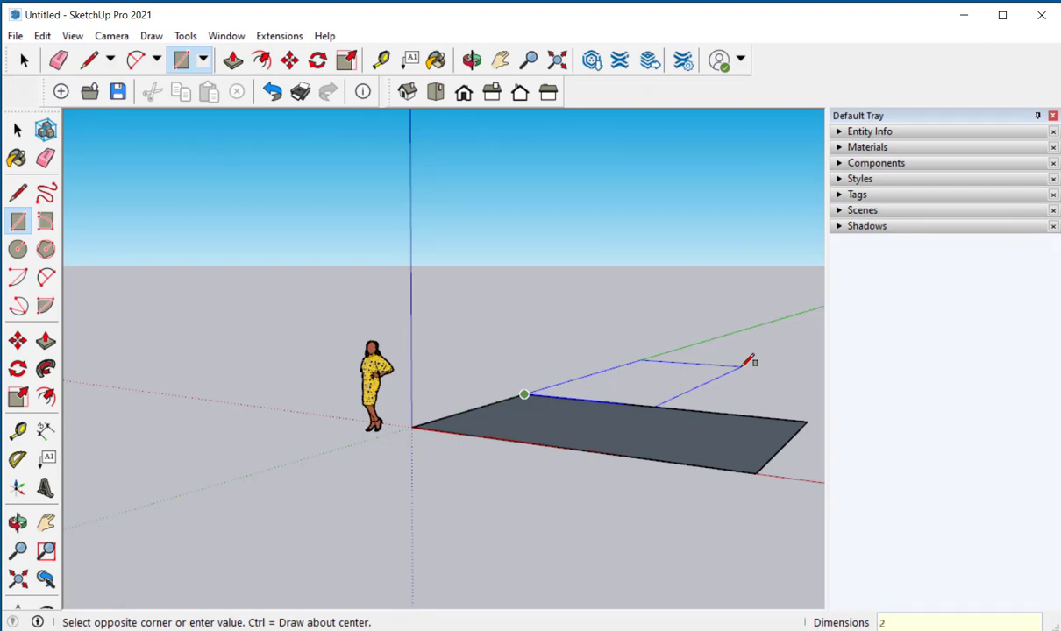
text(25')
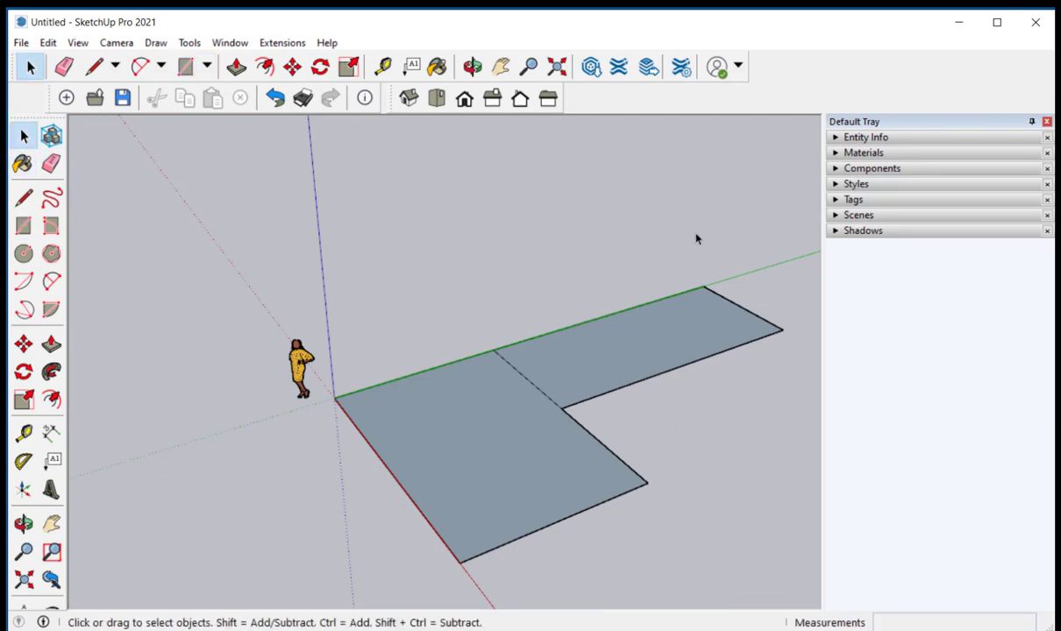
Step: Move the narrow arm's end edge inward to shorten it, then select two more edges
click(742, 309)
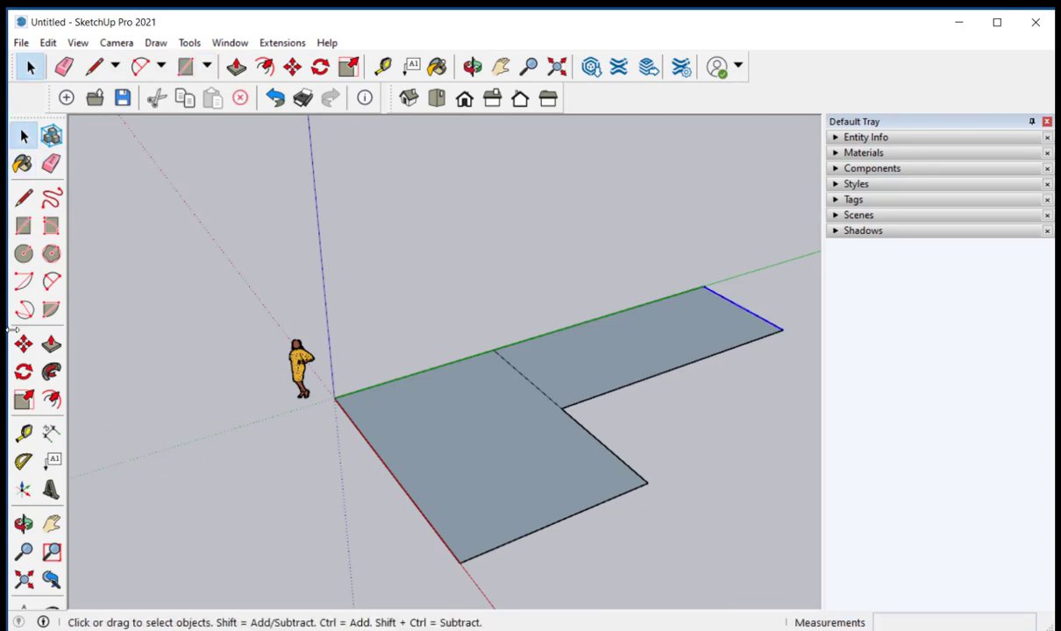
click(292, 67)
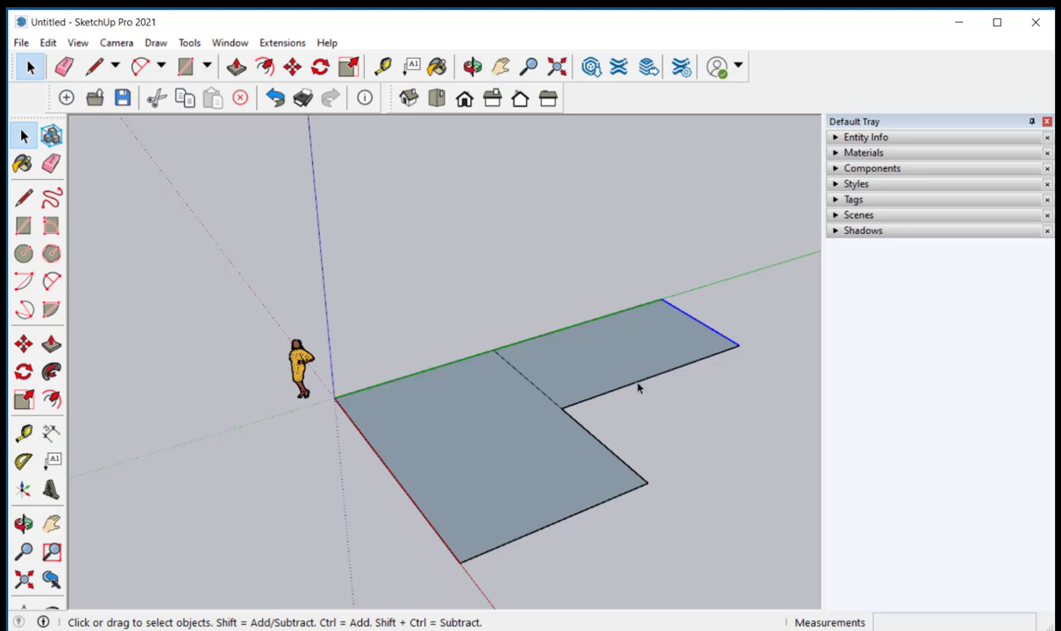
click(51, 253)
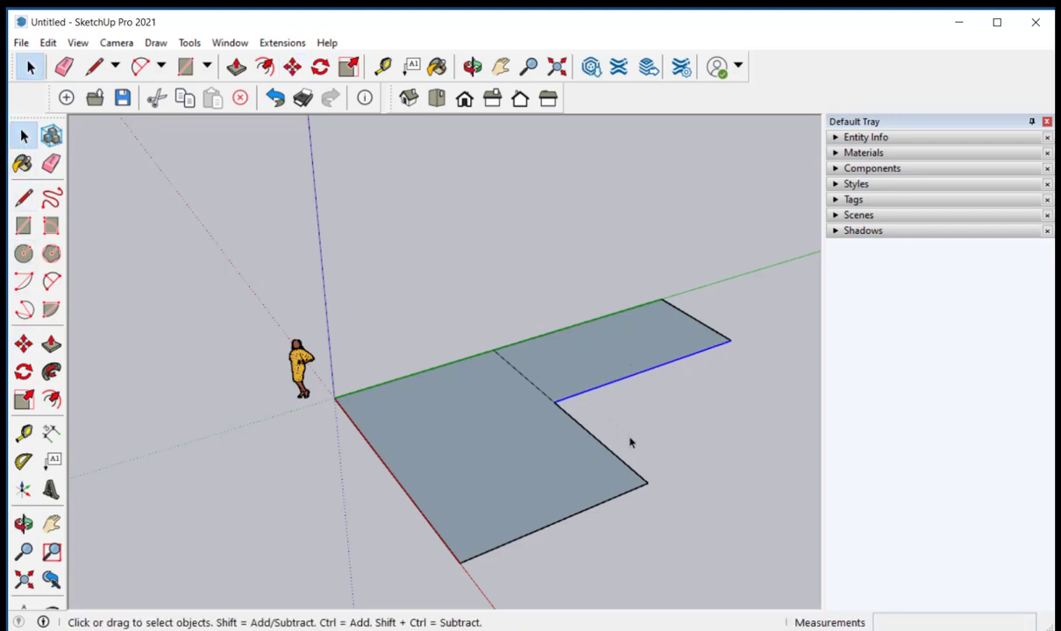
click(23, 344)
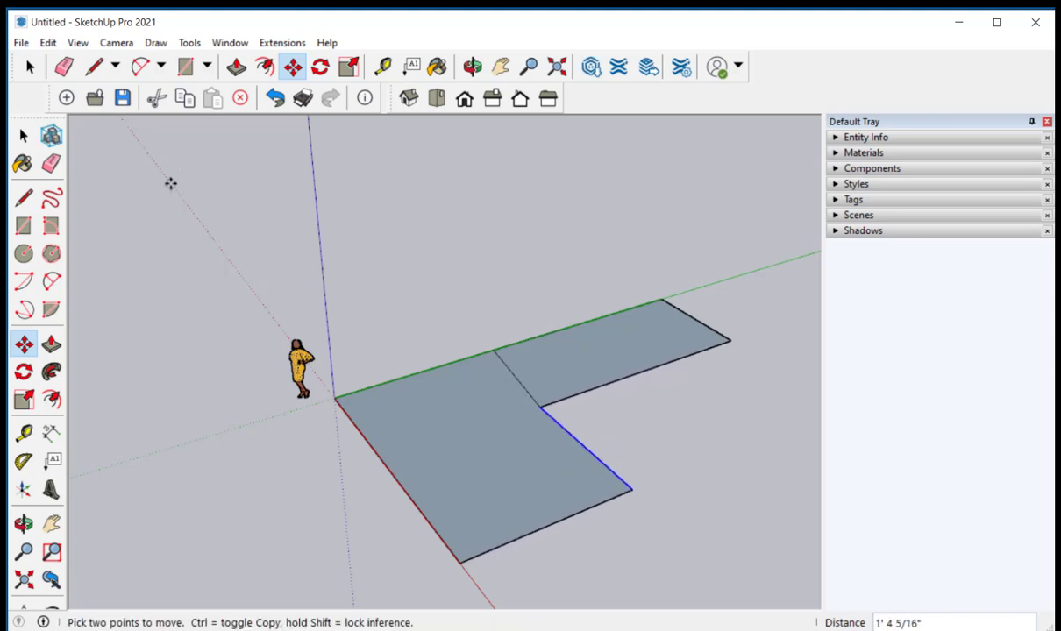
mouse_move(127, 152)
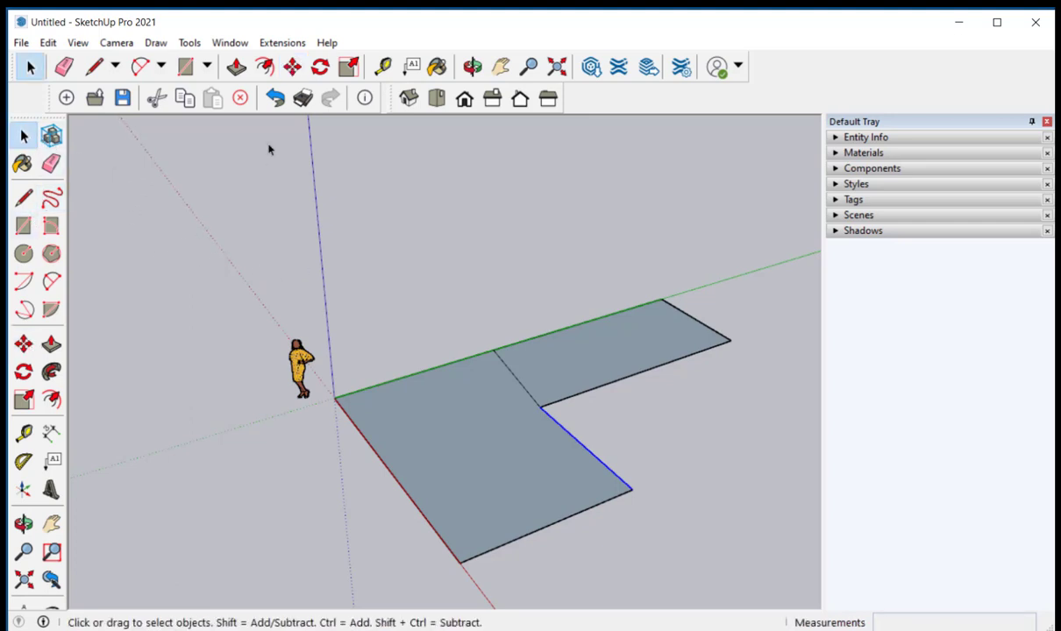
mouse_move(276, 97)
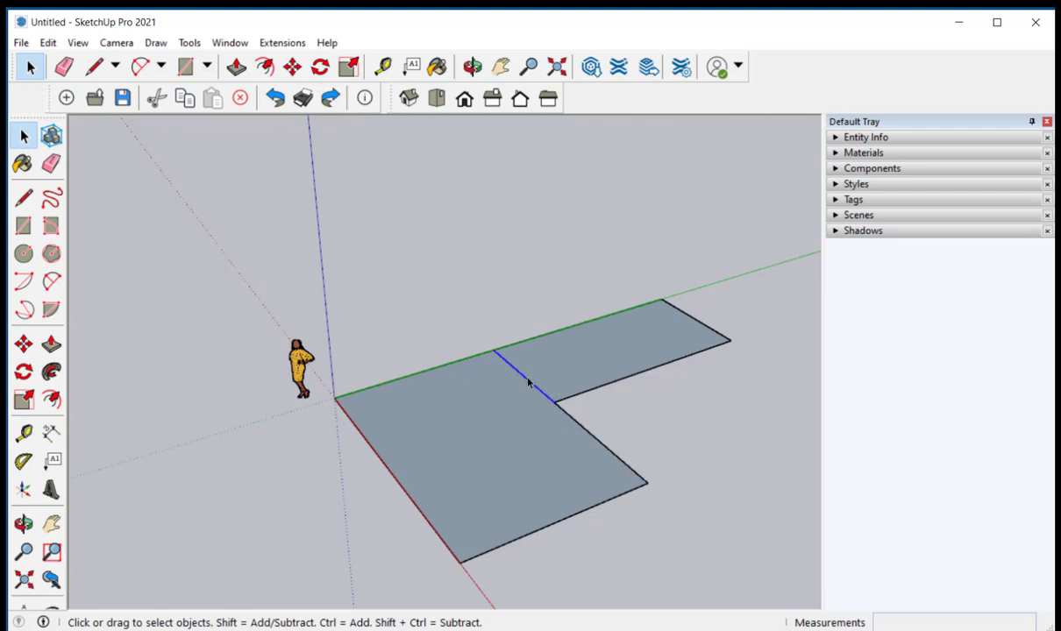
Step: Erase the seam line dividing the two rectangles
right_click(526, 383)
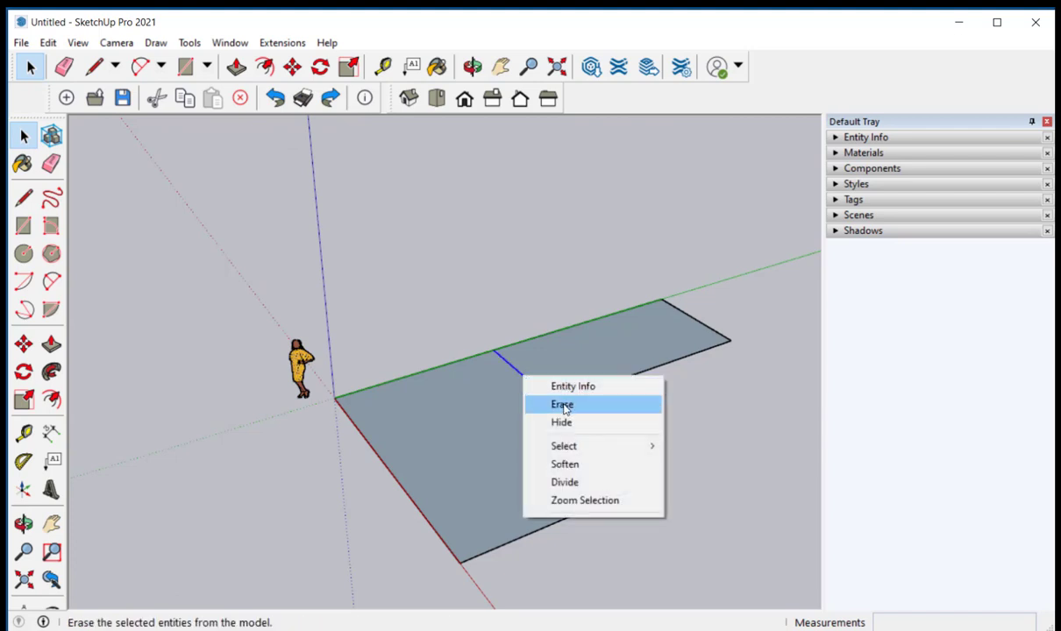
click(561, 404)
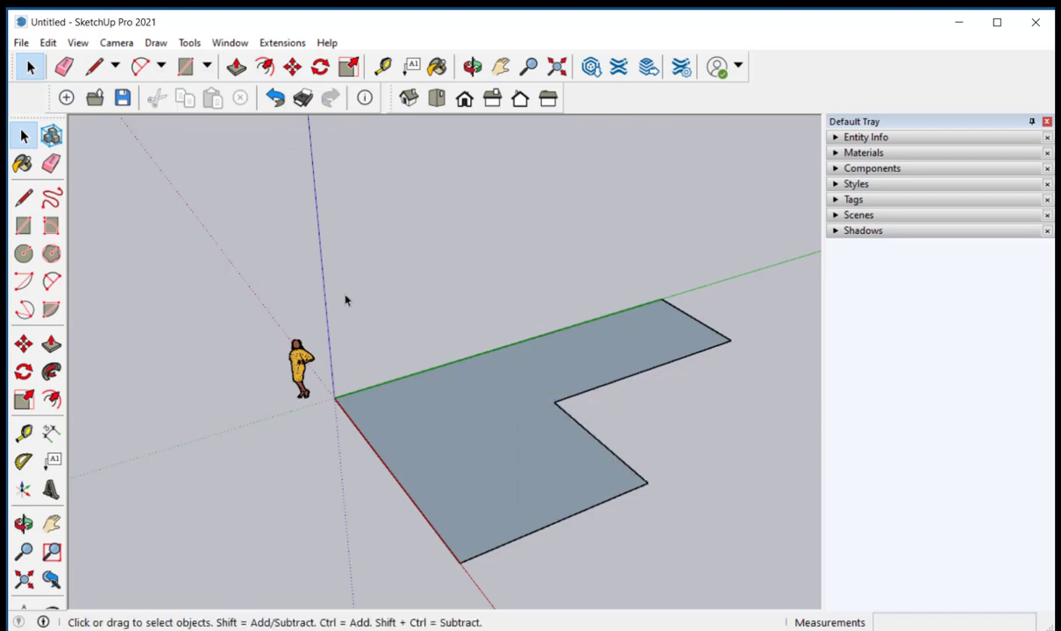
mouse_move(312, 520)
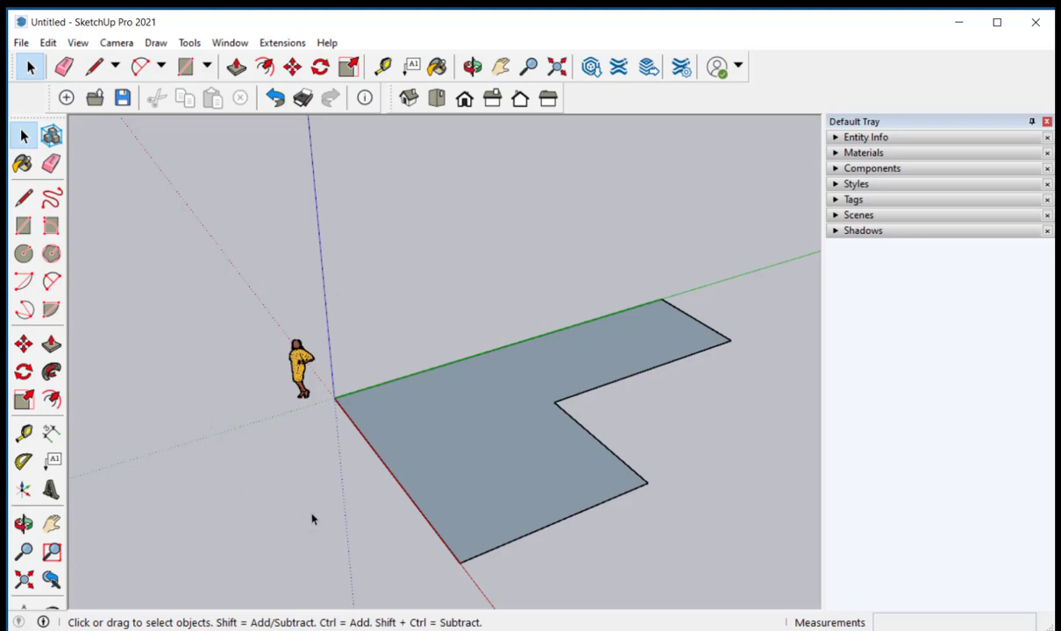
mouse_move(316, 516)
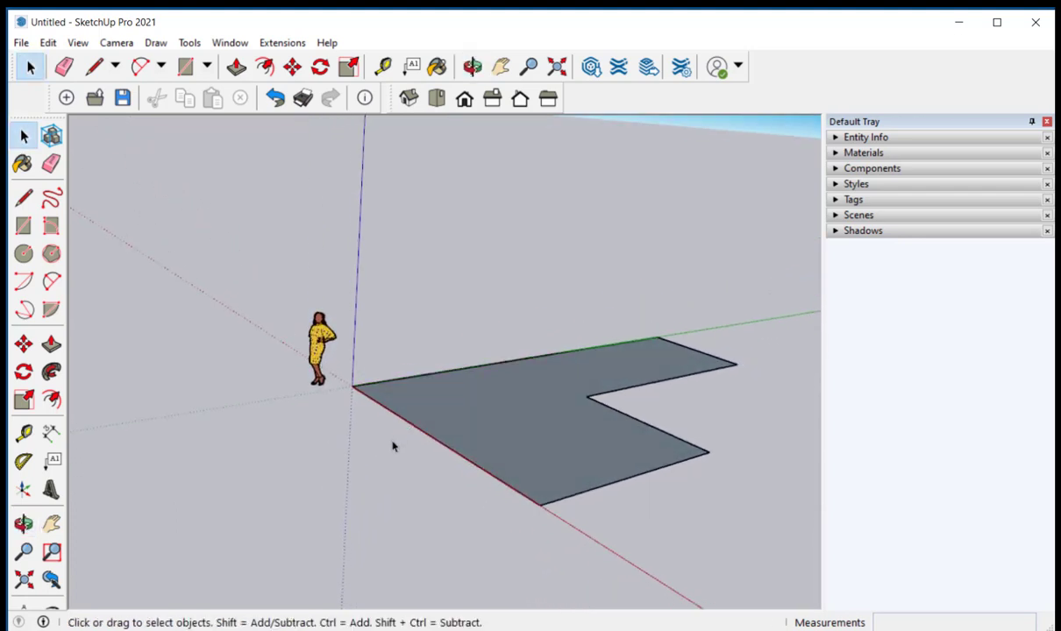
Step: Push/pull the L-shaped face upward into a solid block
click(236, 66)
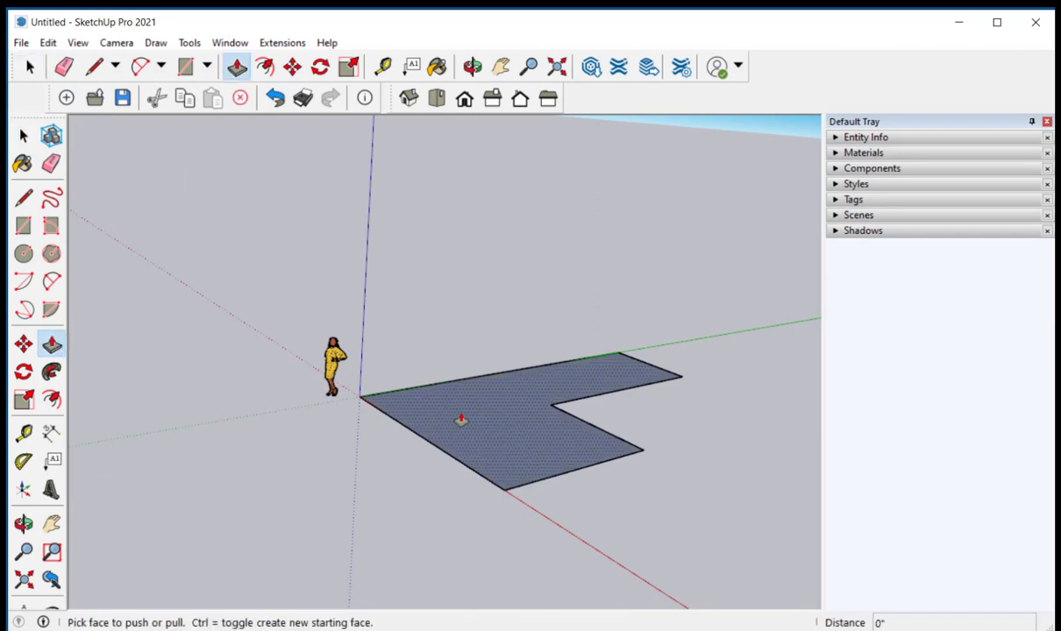
drag(461, 419, 505, 373)
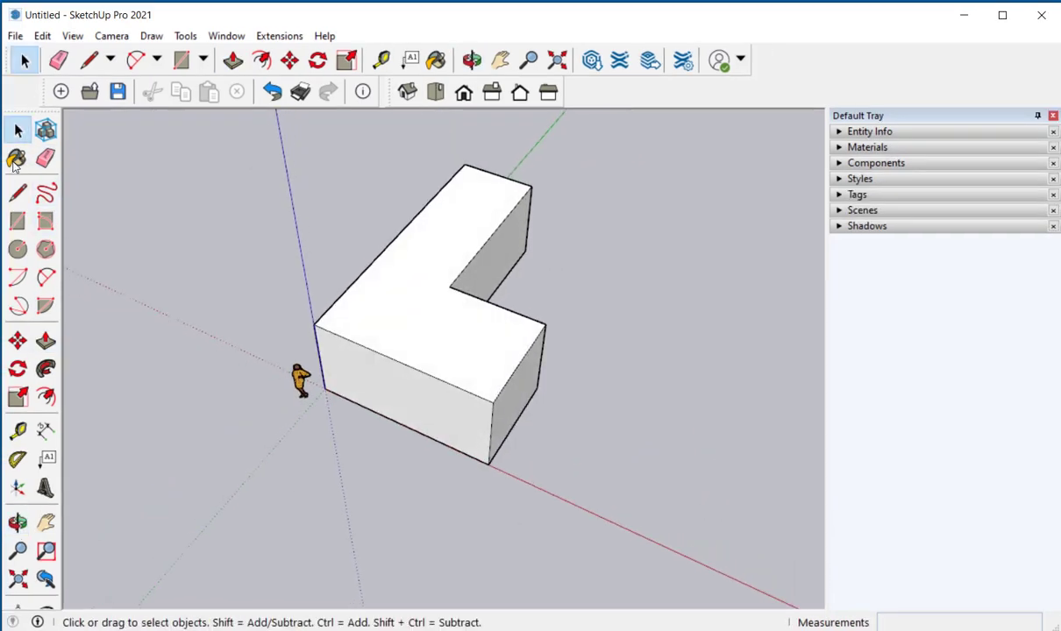
Step: Draw a centre line across the top face of both wings
click(18, 193)
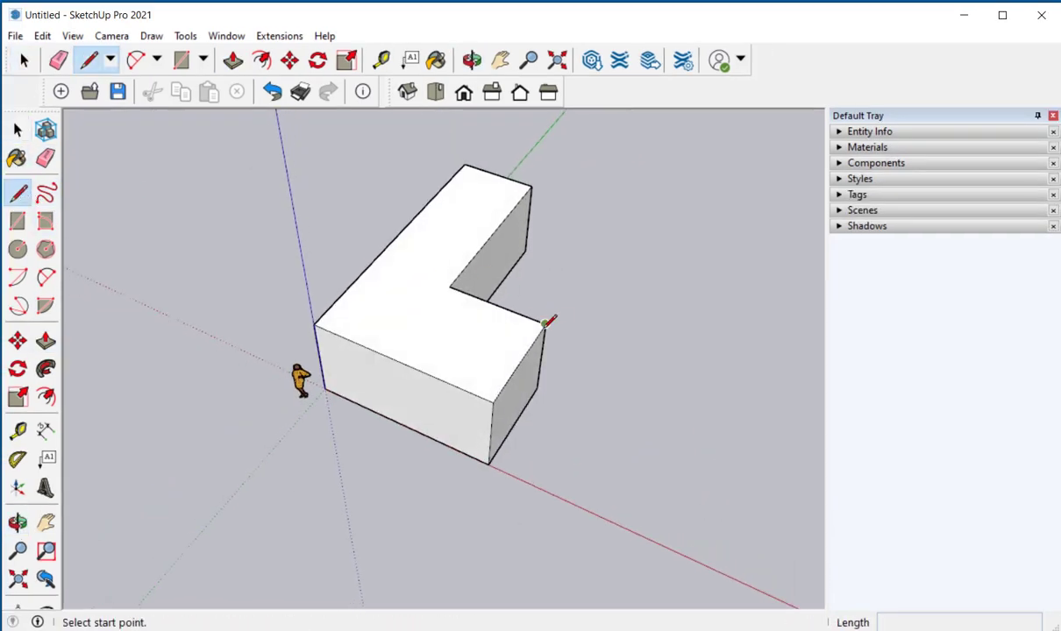
mouse_move(520, 362)
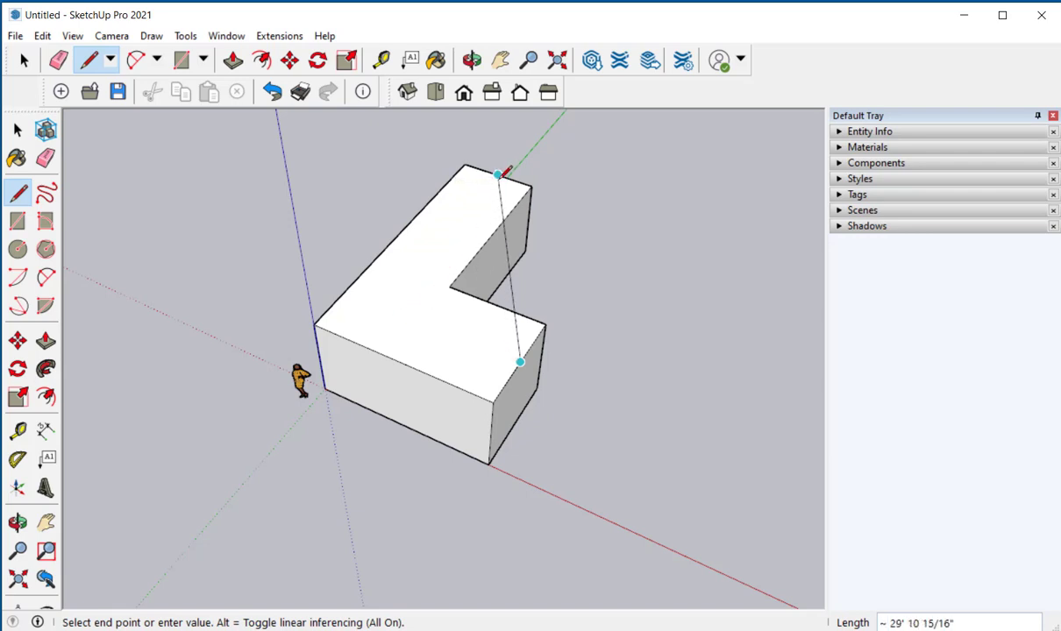
mouse_move(448, 233)
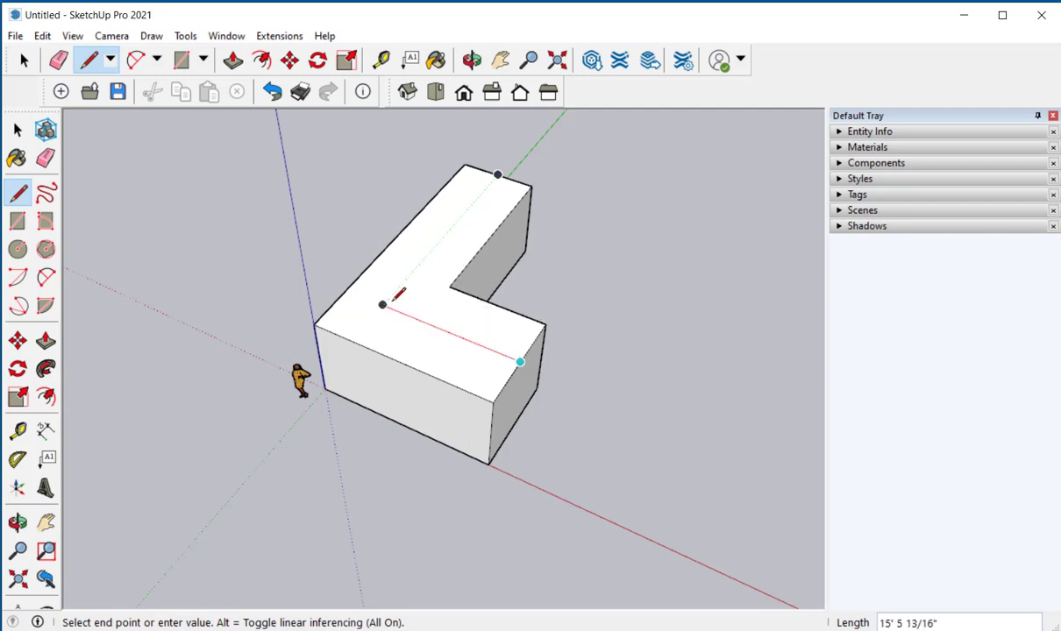
mouse_move(382, 305)
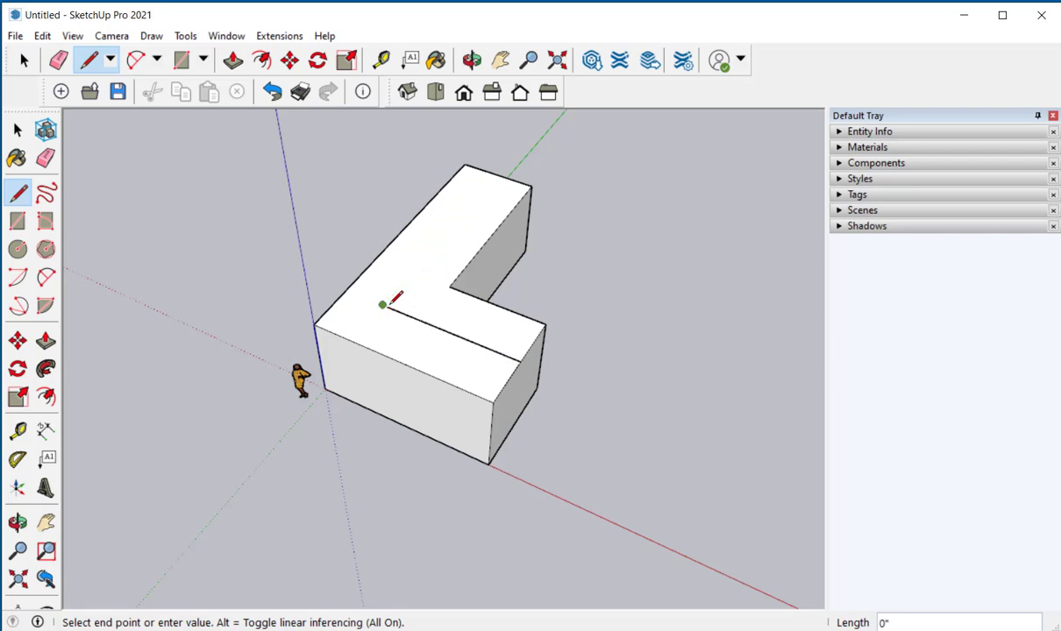
mouse_move(499, 173)
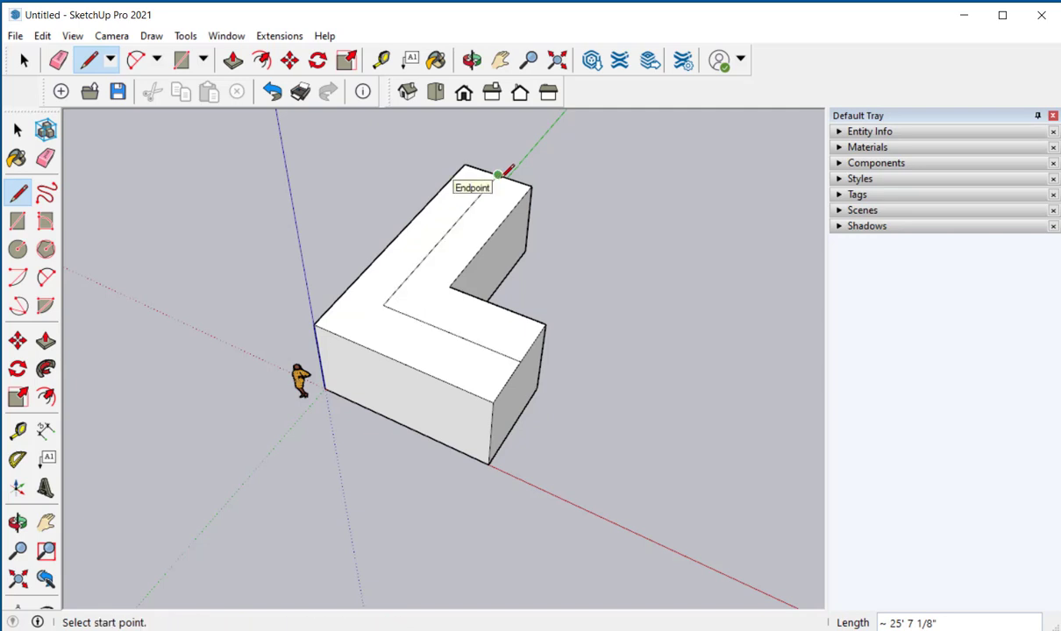
mouse_move(48, 130)
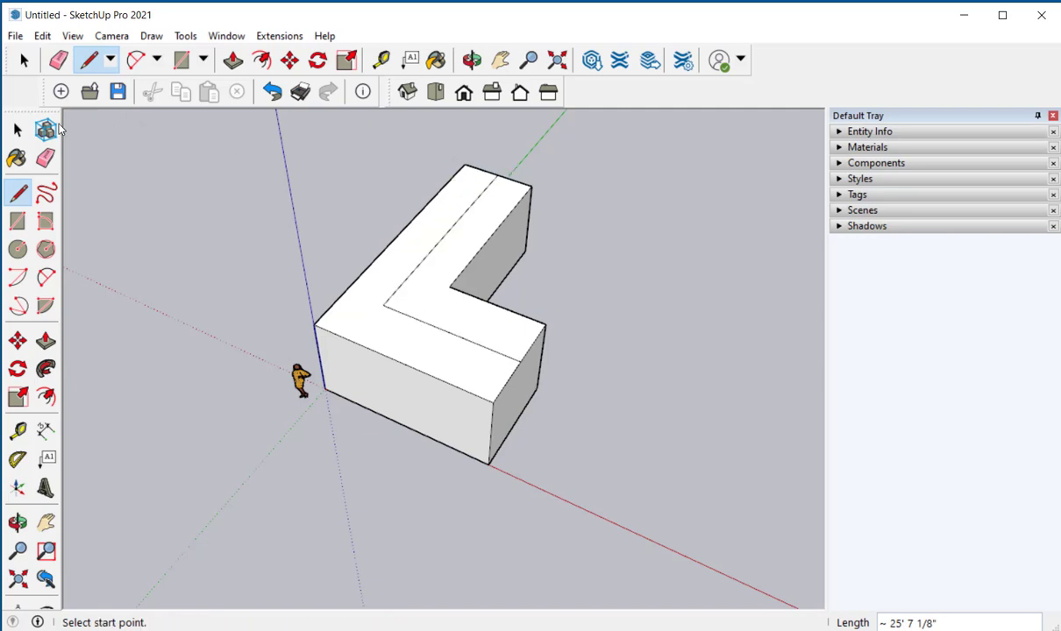
click(16, 130)
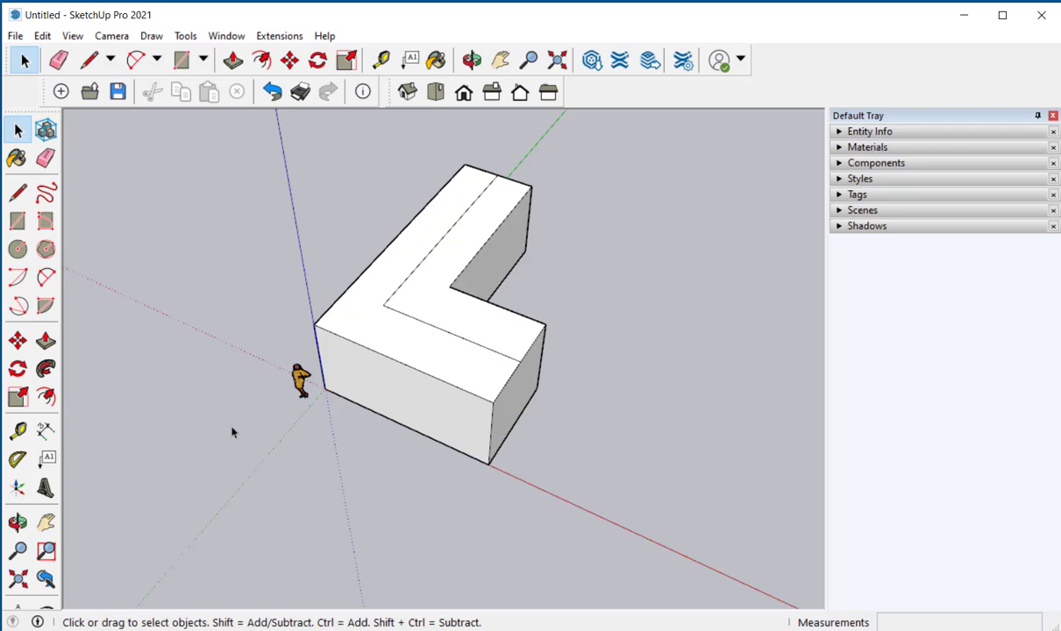
Step: Orbit the block to view it from another side
click(472, 60)
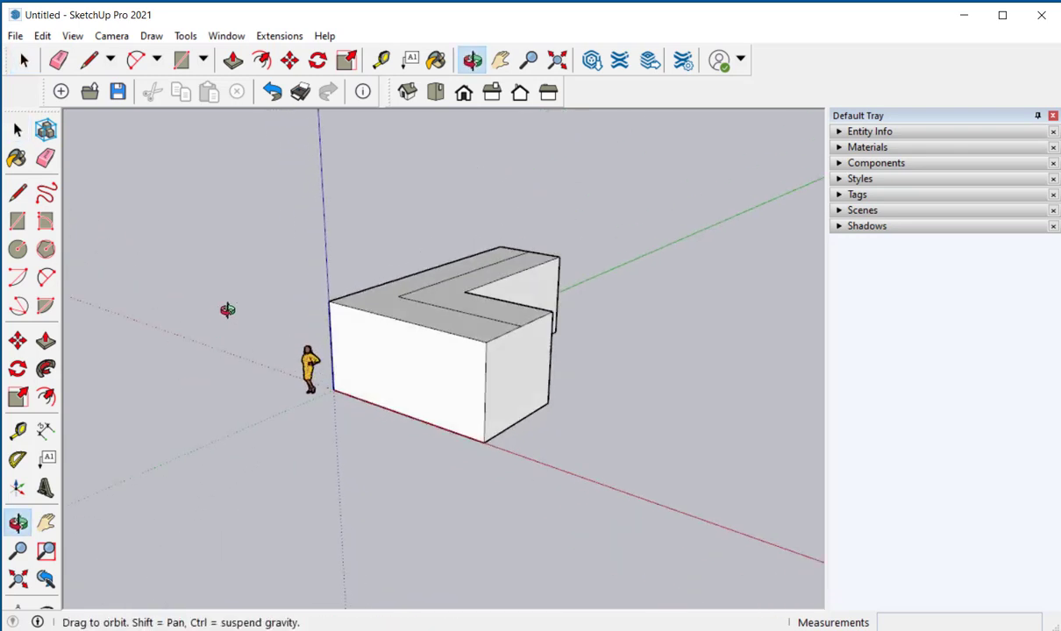
drag(228, 311, 230, 470)
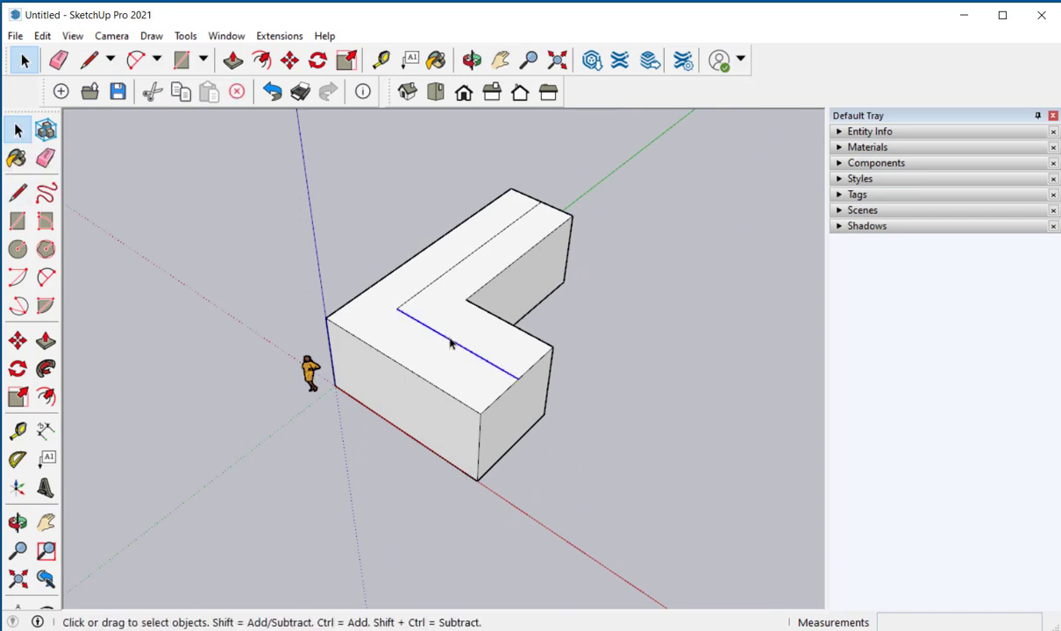
mouse_move(448, 343)
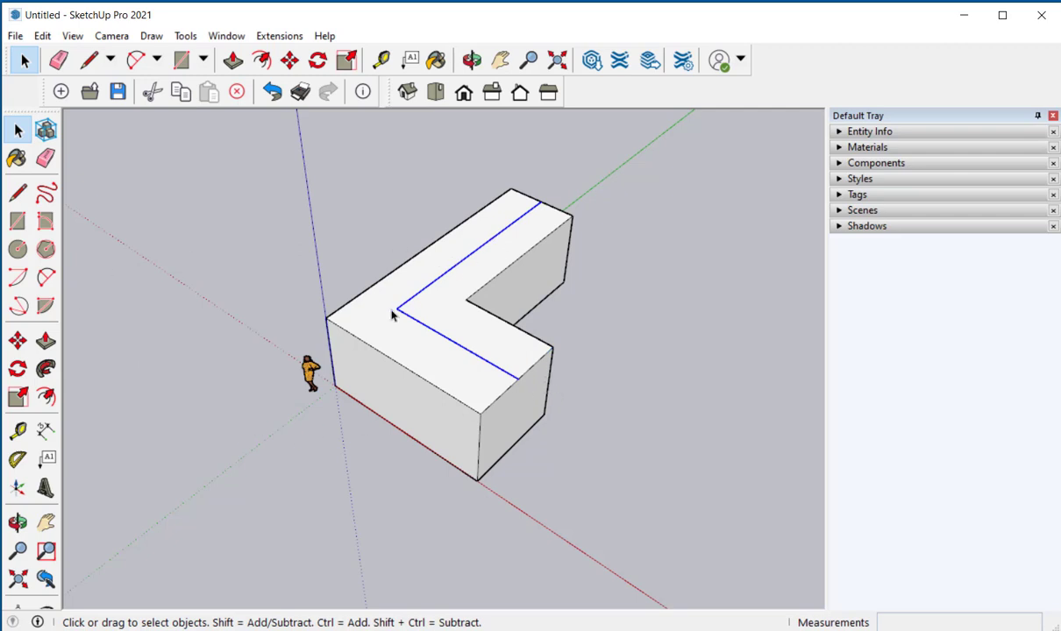
mouse_move(51, 348)
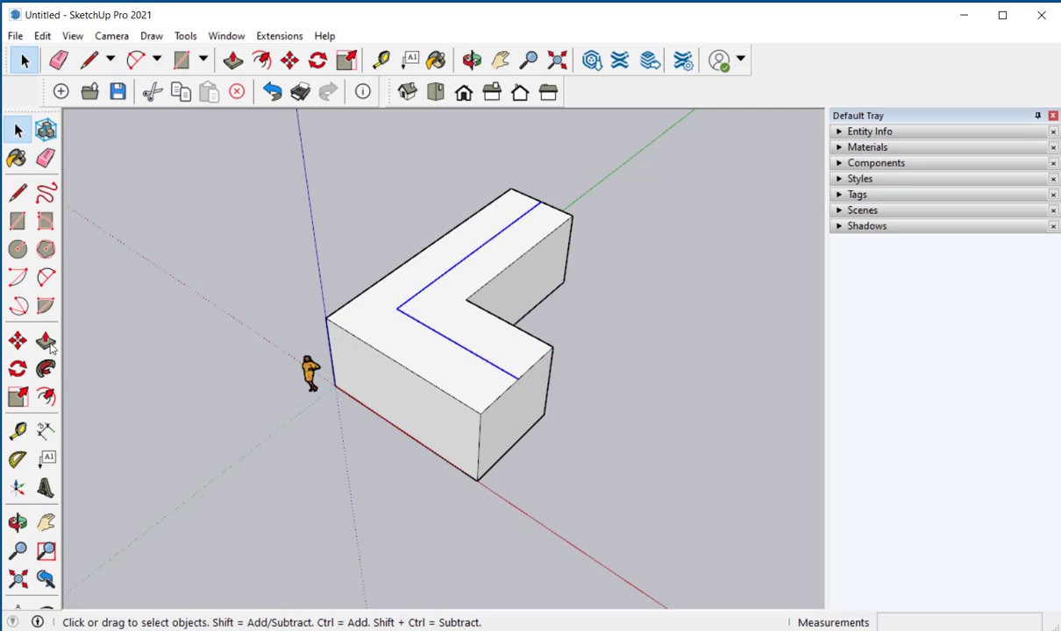
Step: Lift the centre line to form the ridge, then orbit to the front gable
click(472, 60)
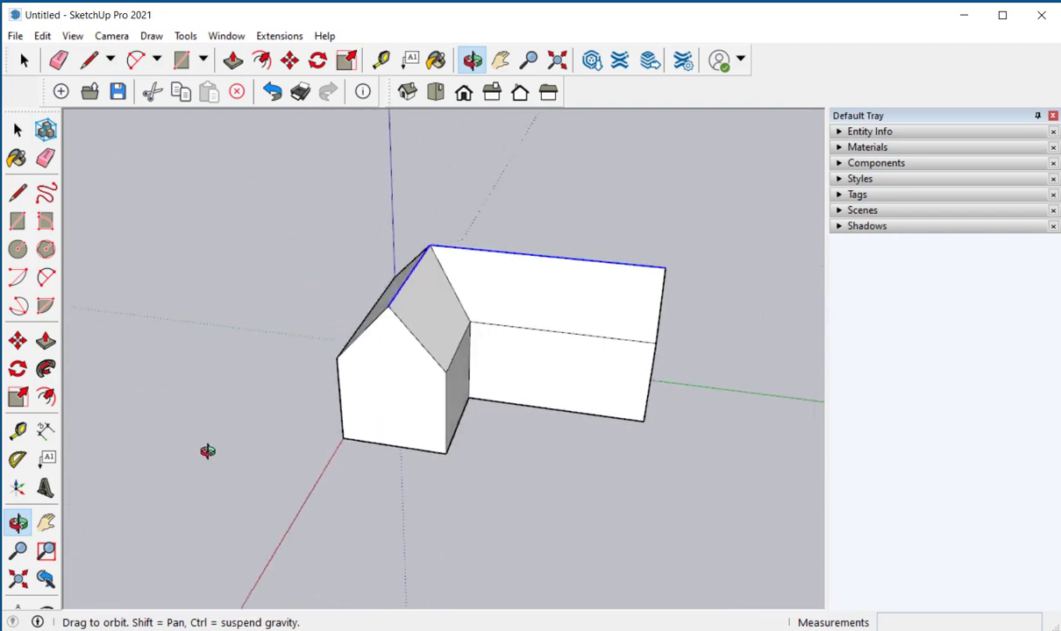
drag(208, 452, 567, 403)
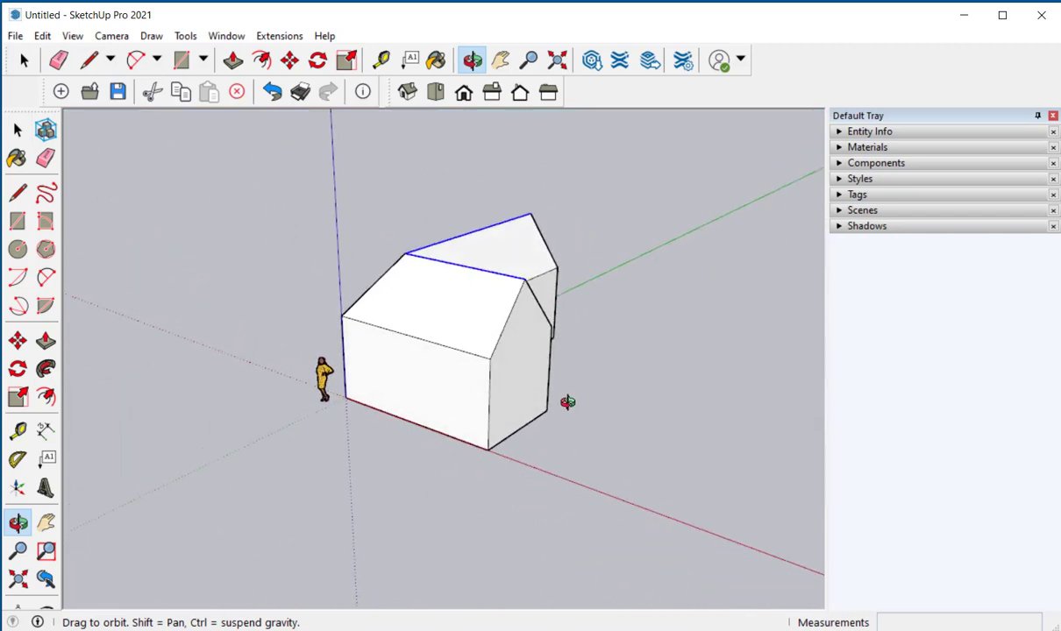
drag(567, 403, 468, 394)
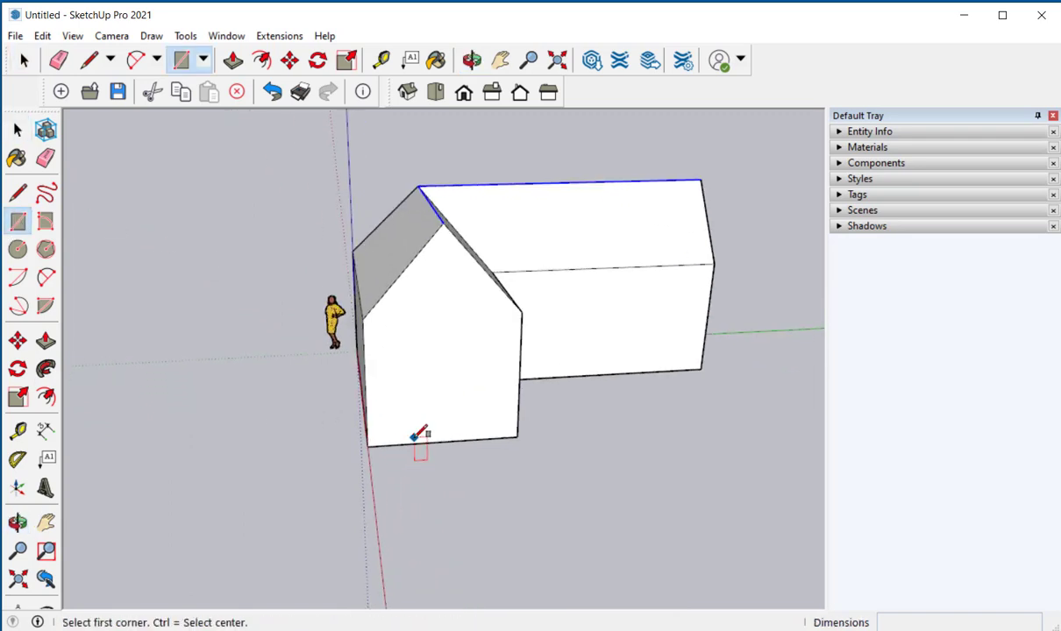
Step: Draw a 3' by 6'8" door rectangle at the base of the front gable wall
drag(421, 447, 454, 344)
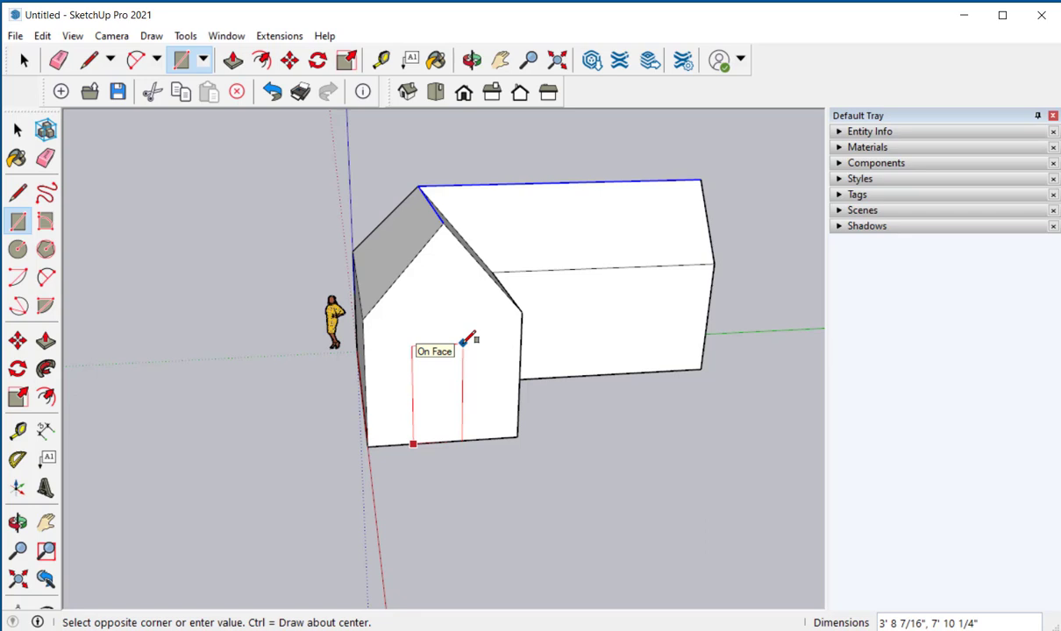
text(3)
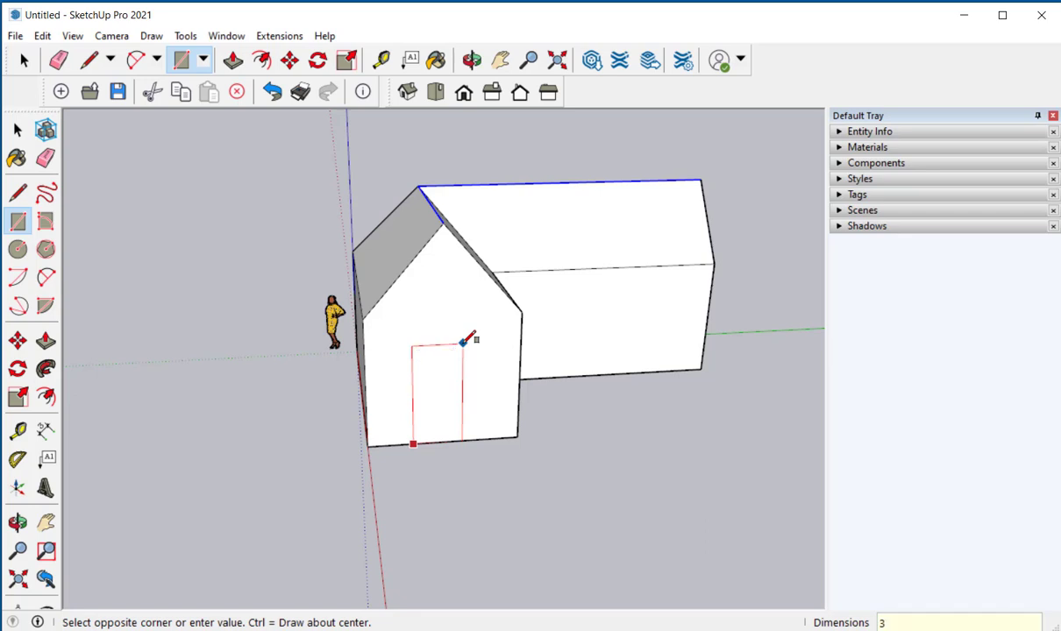
text(',)
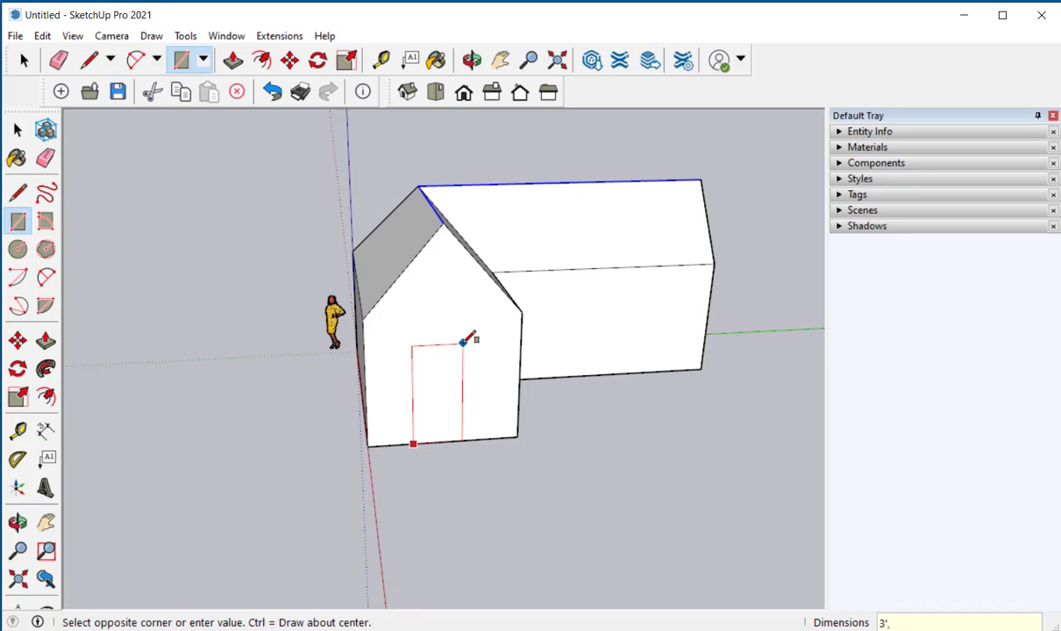
text(6'8)
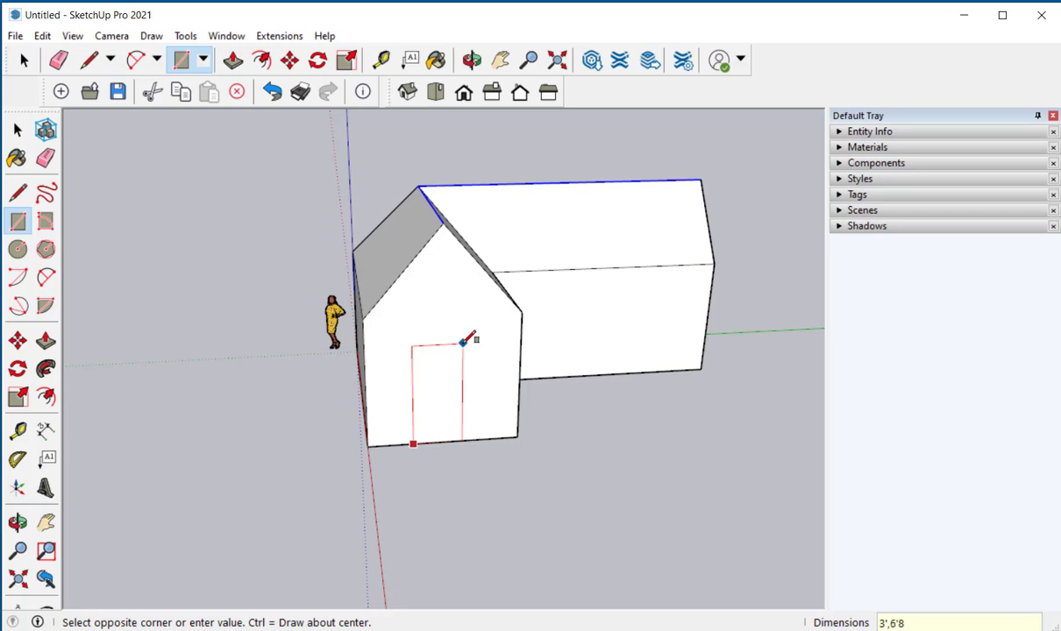
click(463, 342)
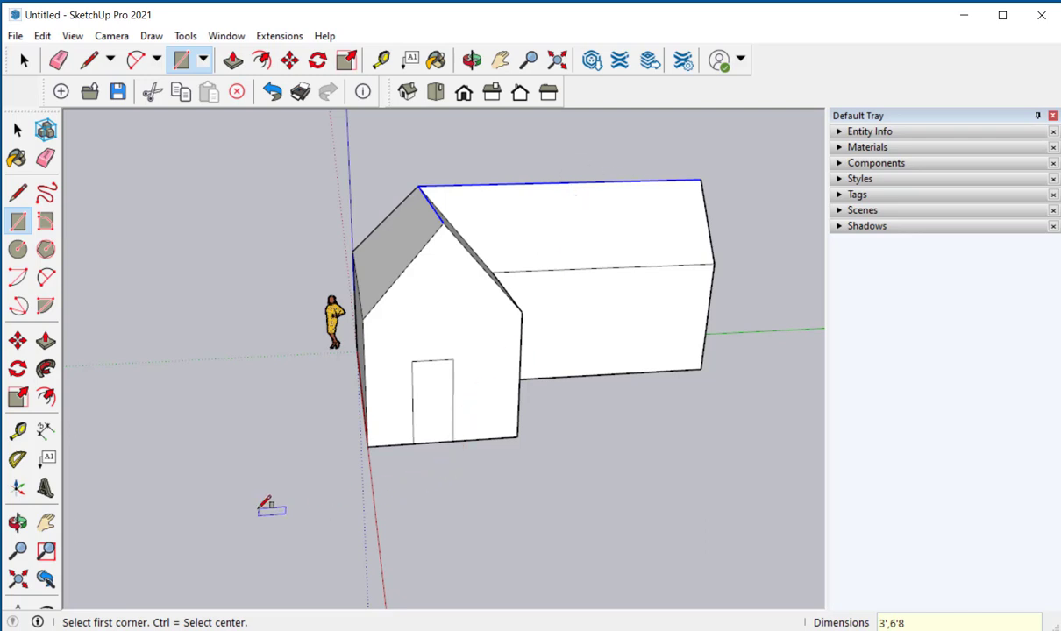
mouse_move(322, 498)
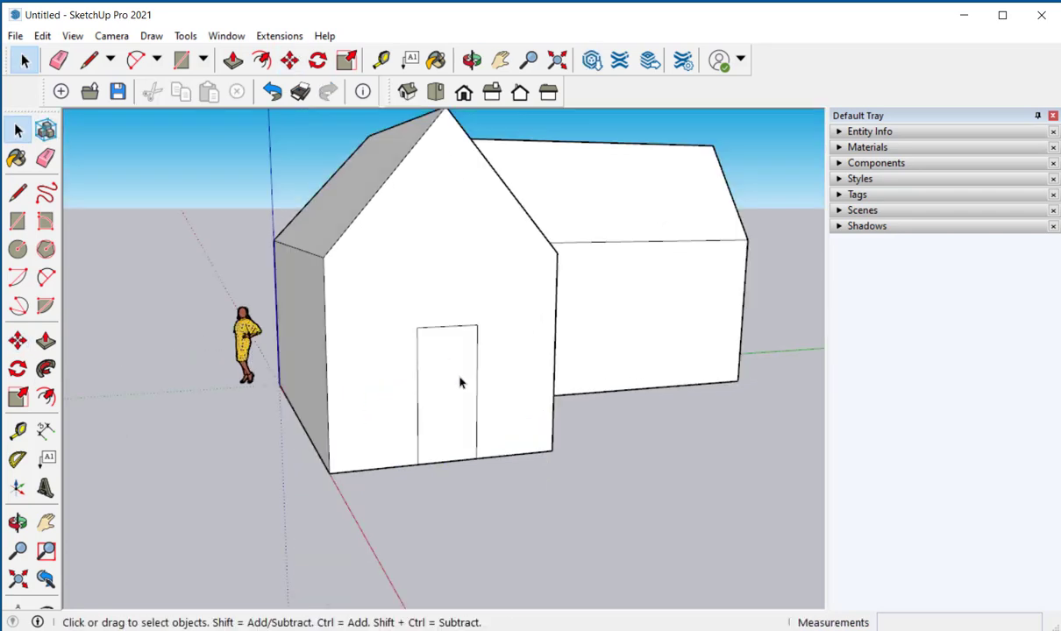
Step: Push the door rectangle through the wall to open the doorway
click(447, 395)
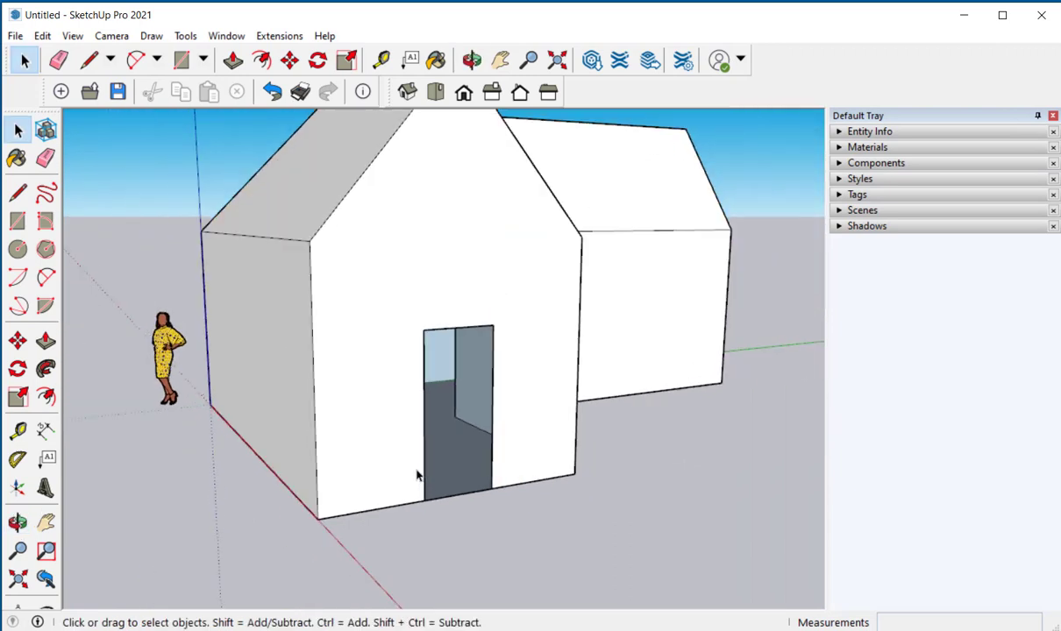
click(472, 59)
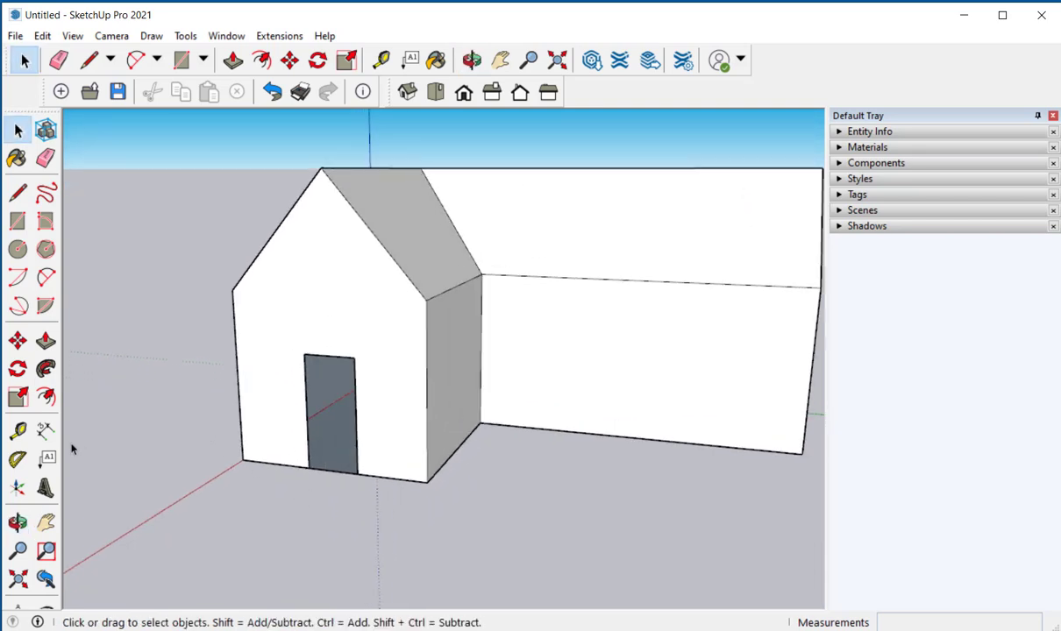
Step: Place a guide line across the wall and hide the window-sized face to open it
click(380, 60)
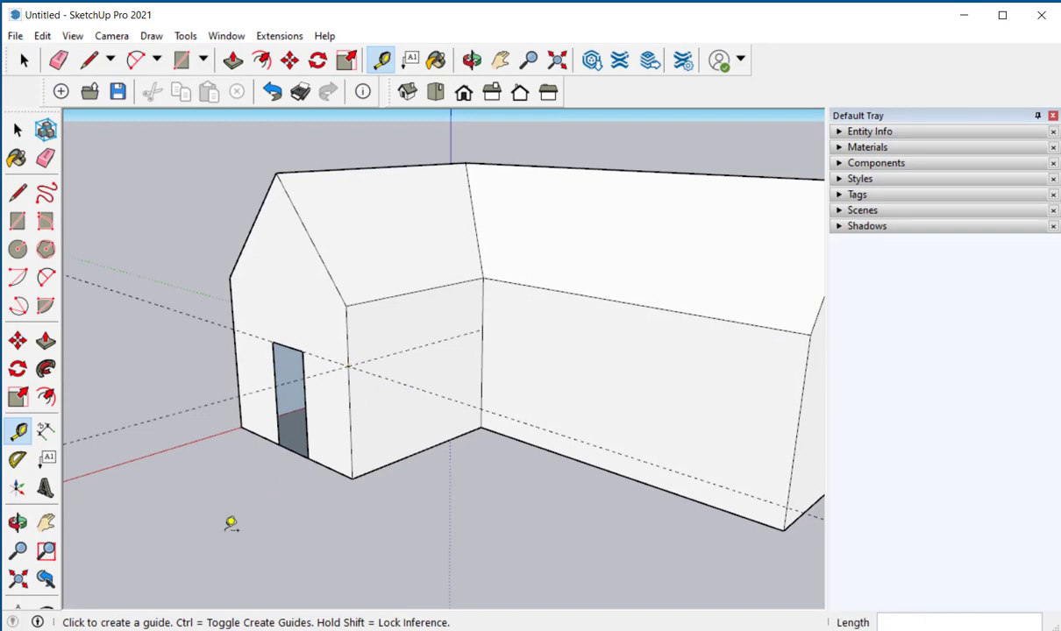
click(18, 222)
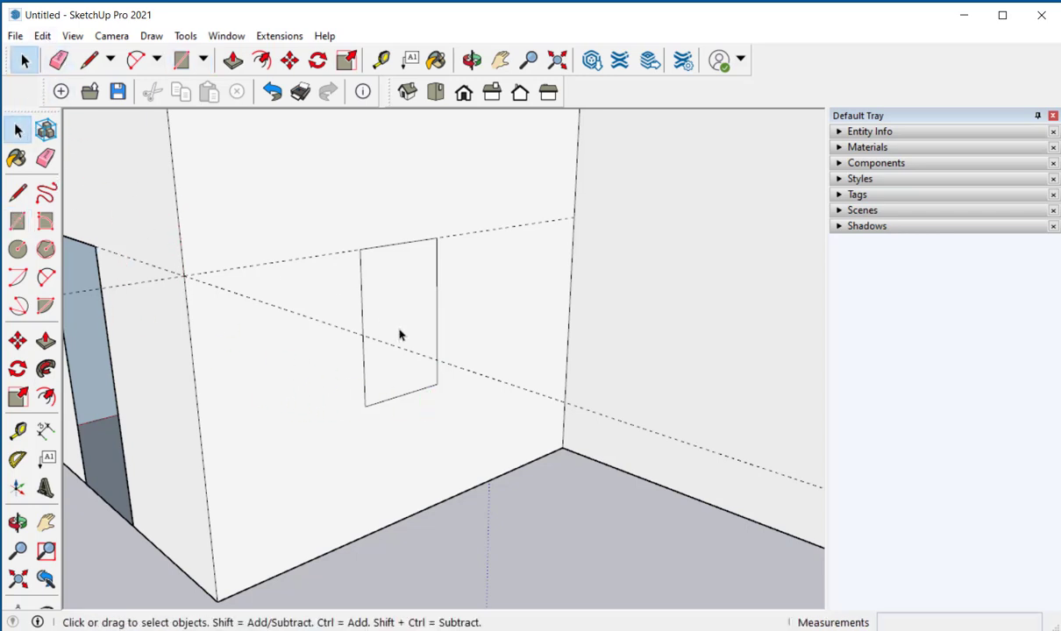
right_click(399, 316)
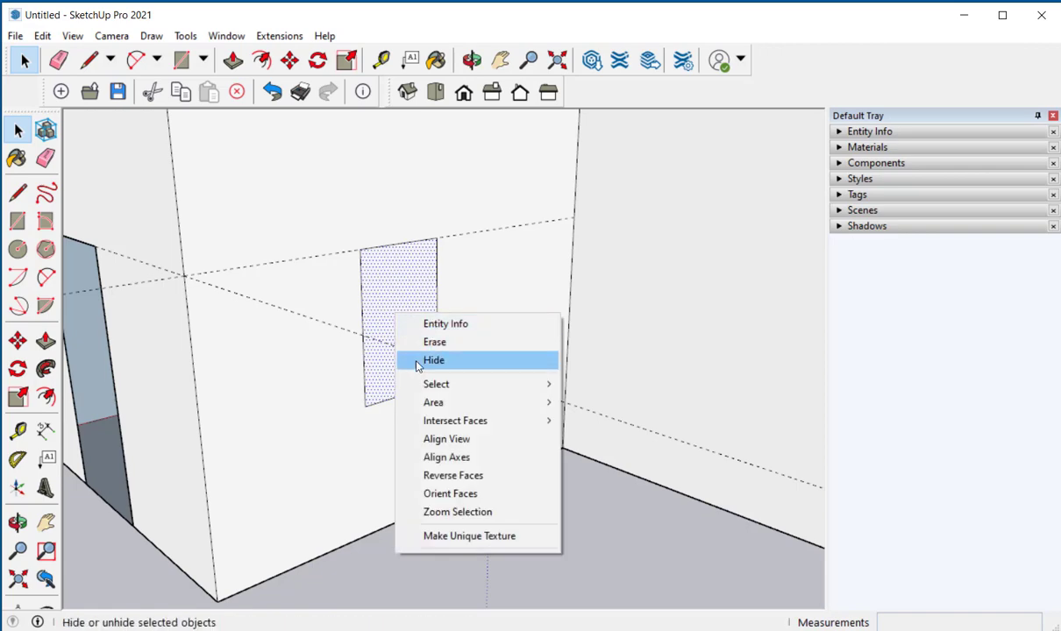
click(433, 361)
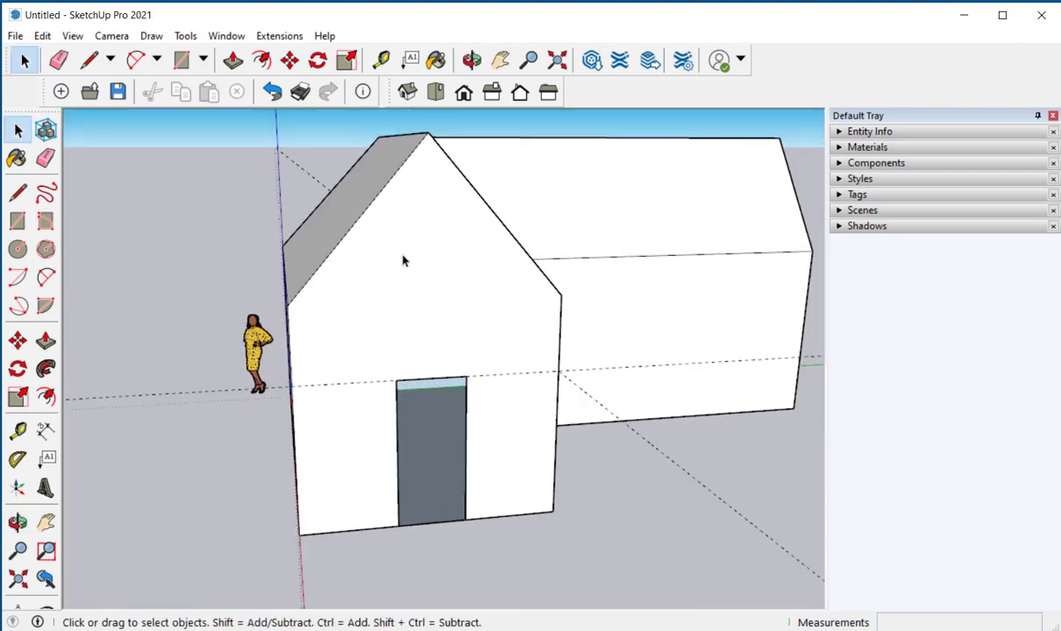
Step: Select the doorway face, try moving it, then erase and delete all guide lines
click(18, 430)
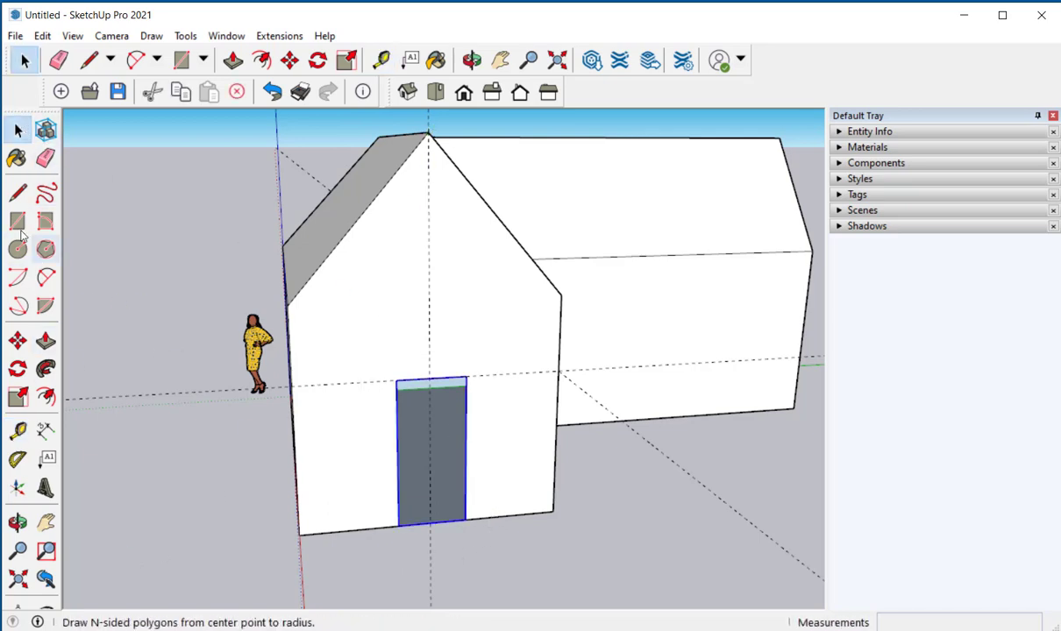
click(17, 341)
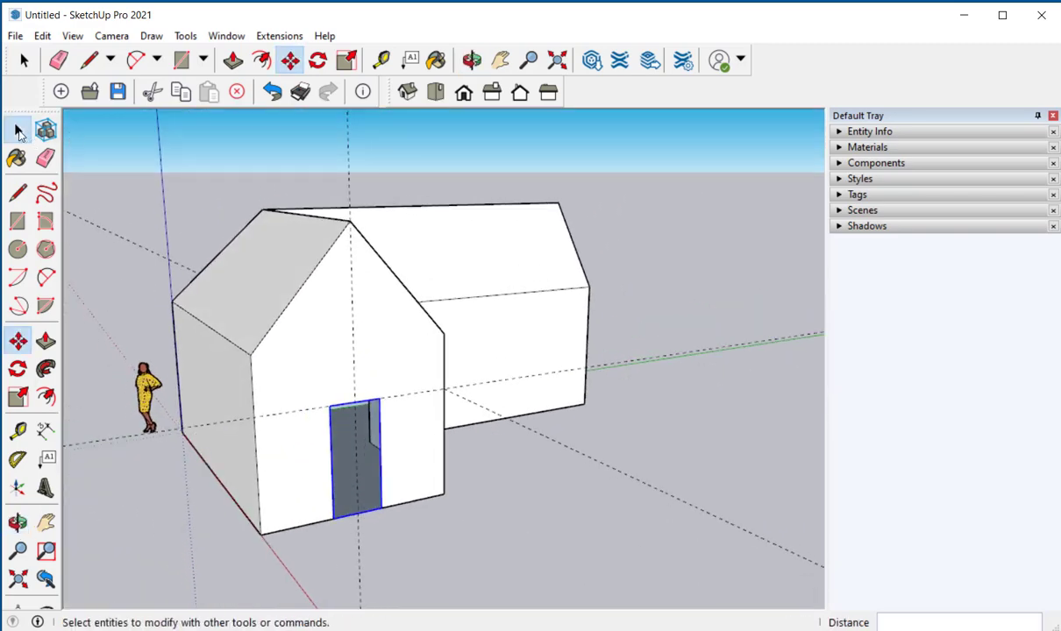
click(18, 192)
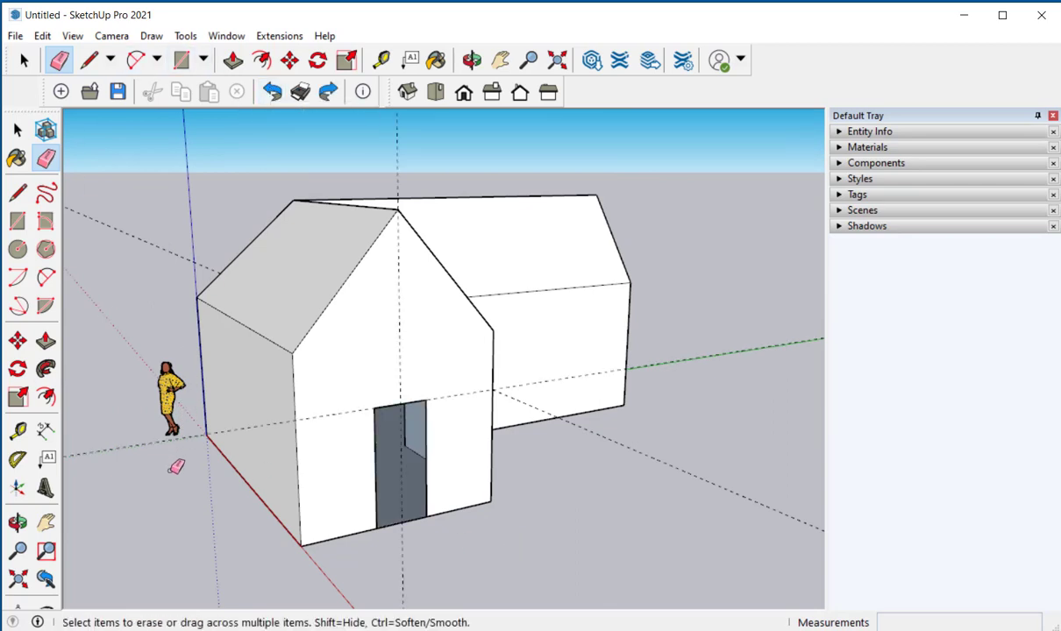
click(42, 36)
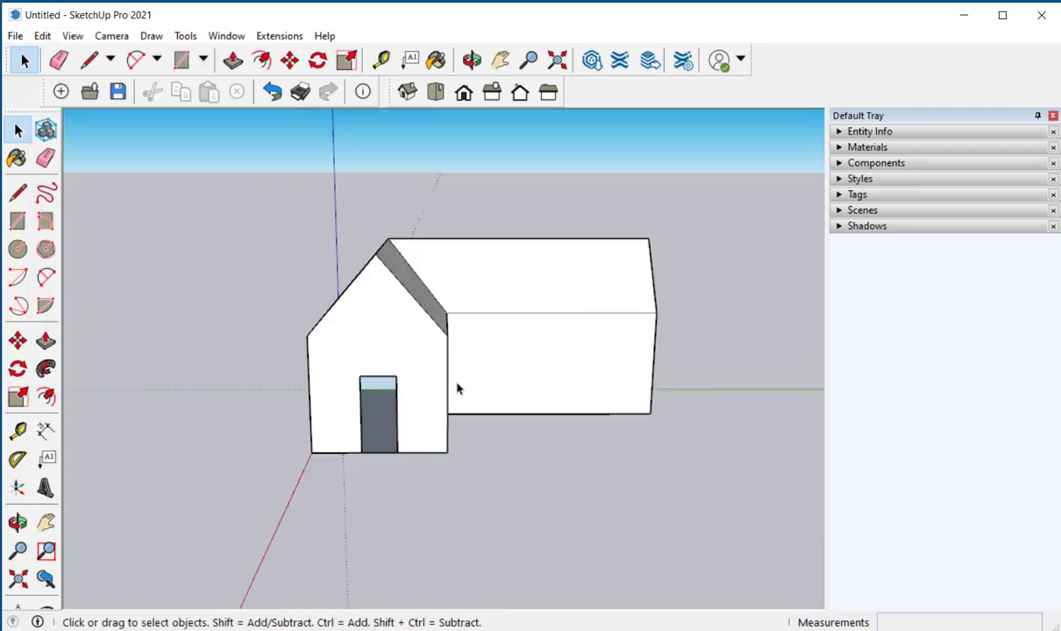
Step: Cut a section plane through the front wing to expose its interior
click(368, 351)
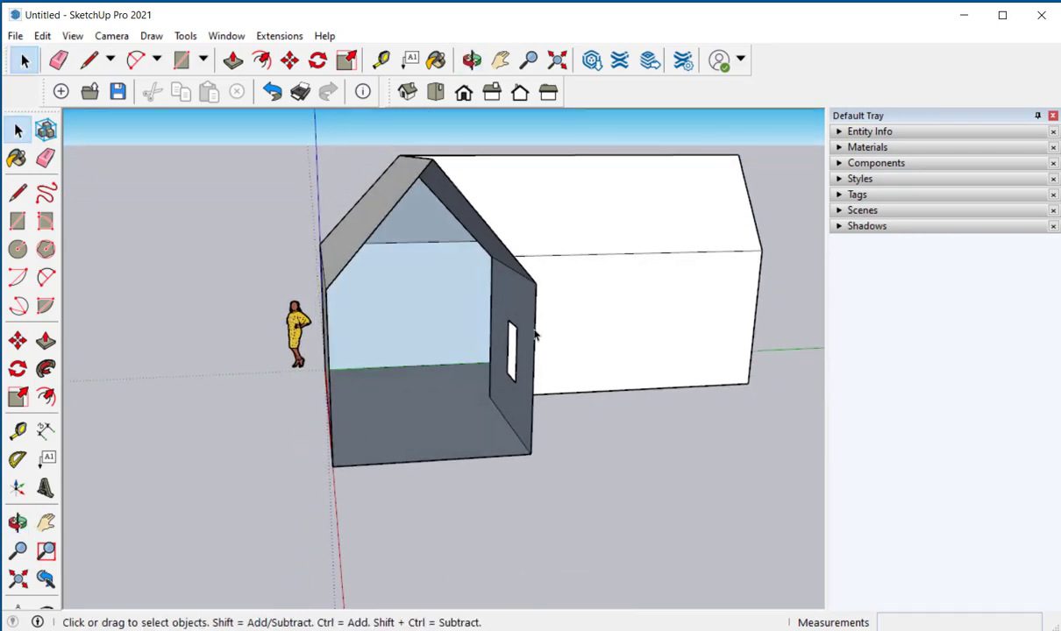
Step: Paint the front wing's interior walls and floor with light pink Color L02 from Colors
click(867, 146)
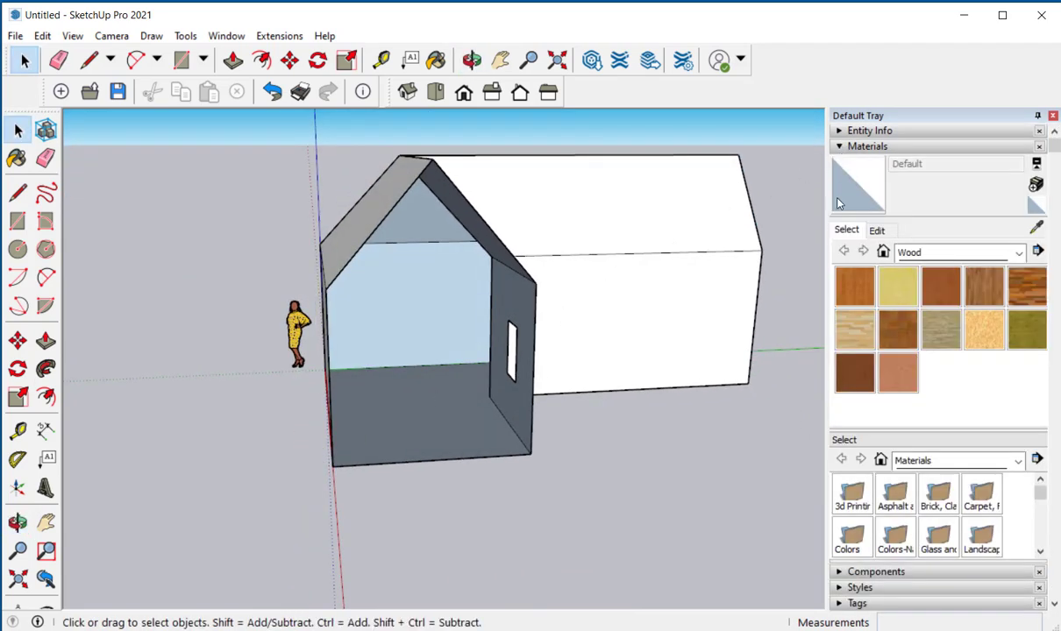
click(1020, 252)
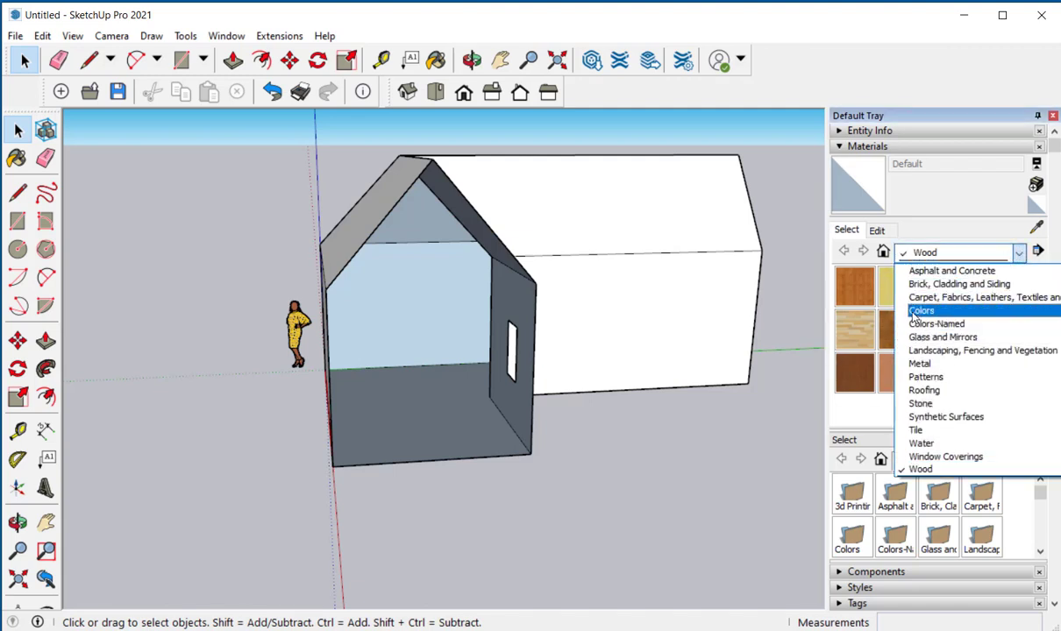
click(923, 311)
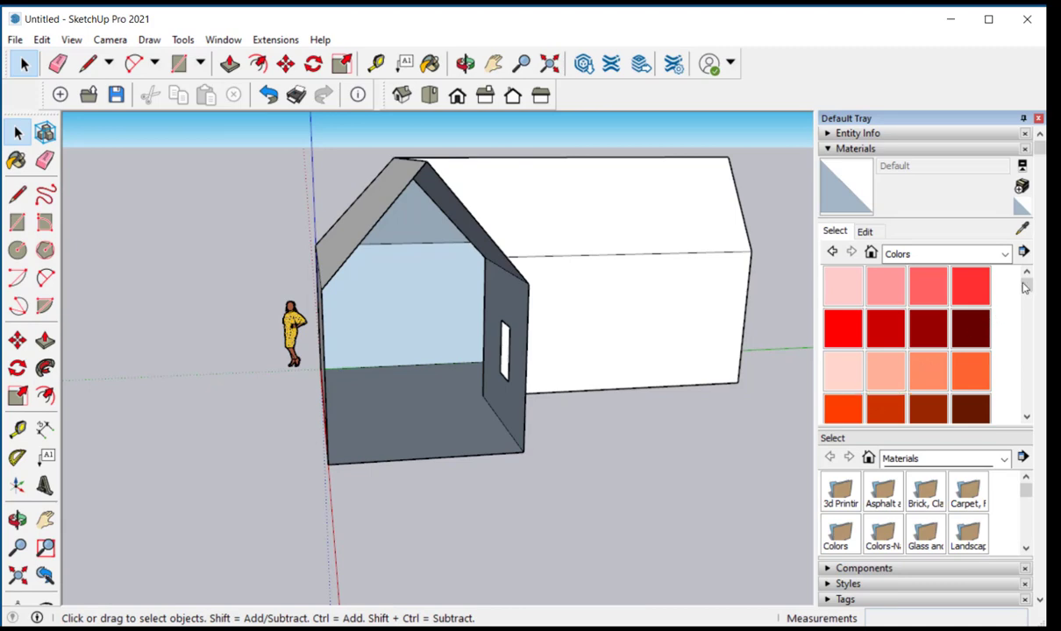
scroll(down, 3)
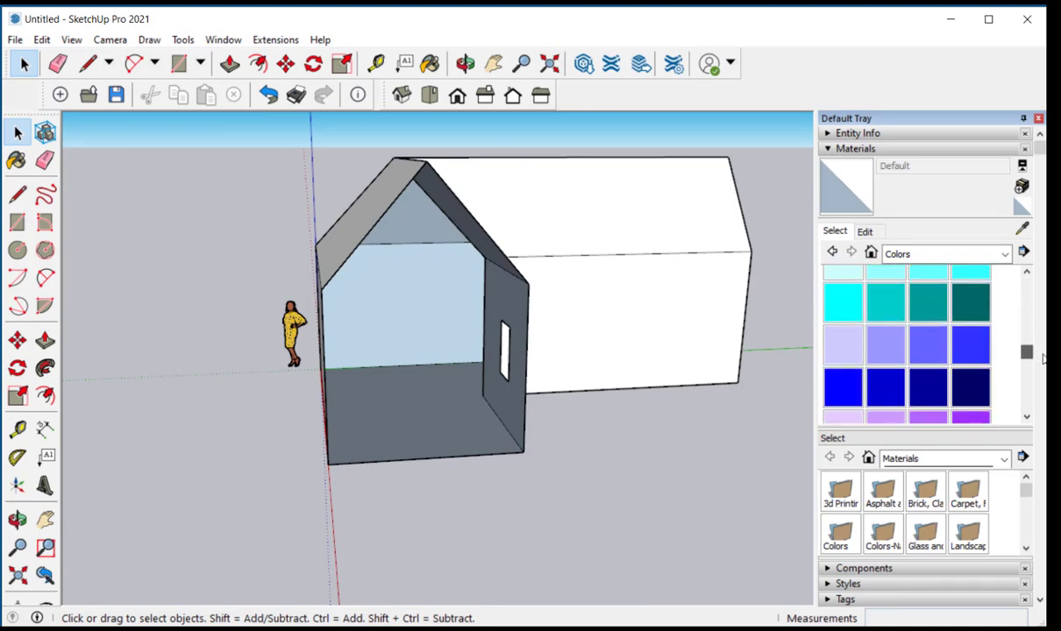
scroll(down, 3)
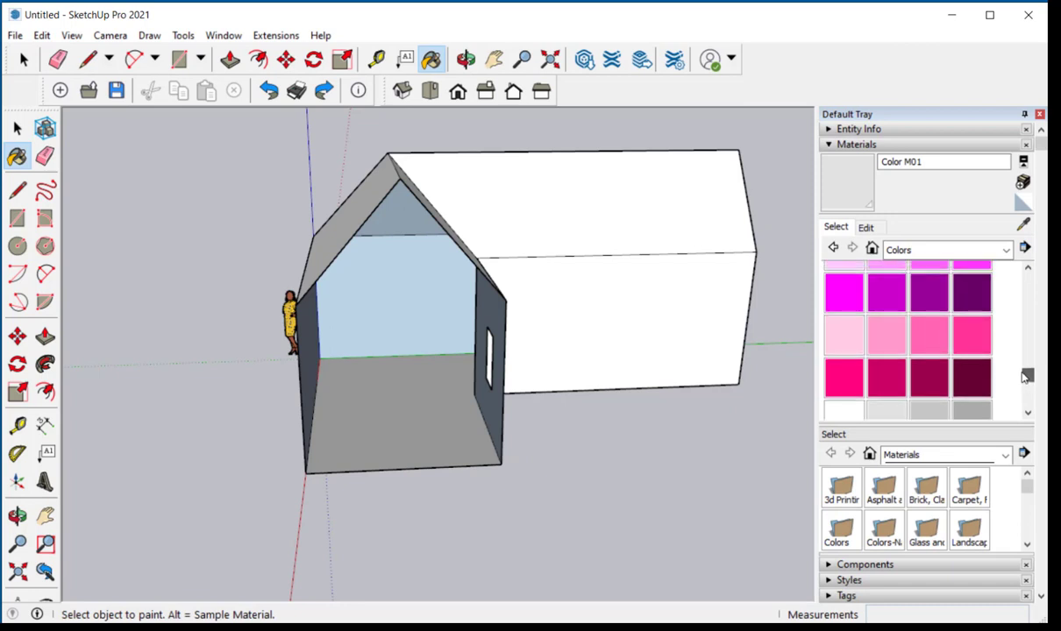
click(884, 336)
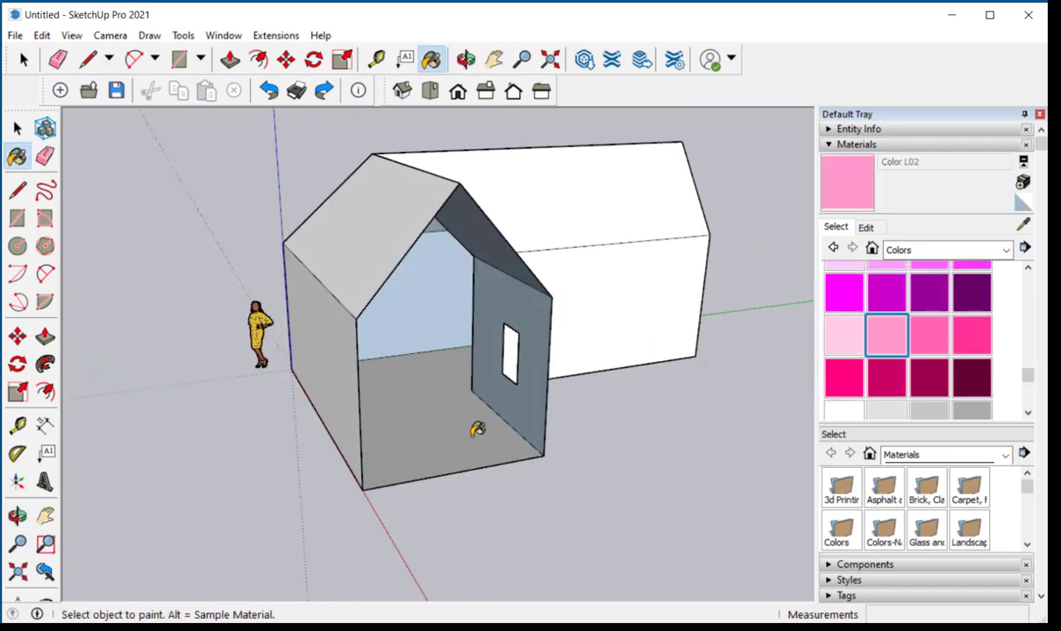
click(491, 395)
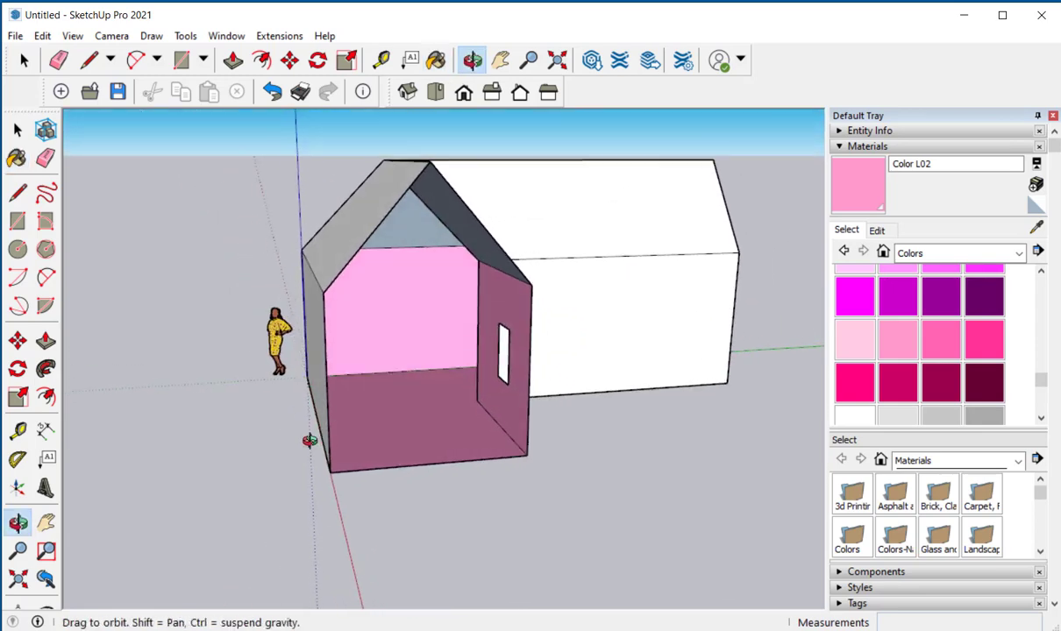
drag(310, 440, 250, 465)
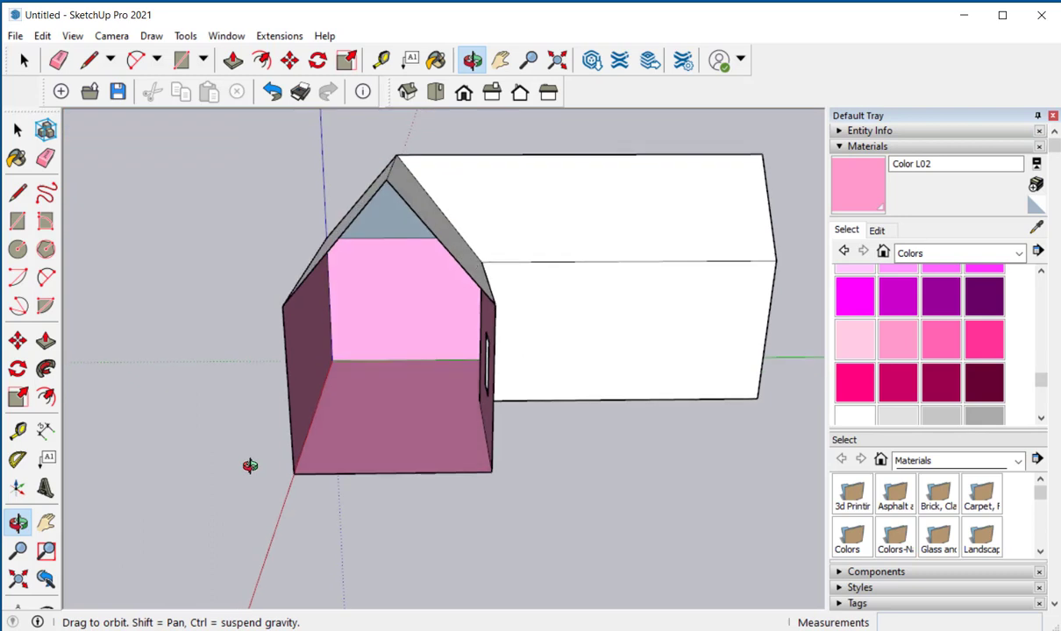
drag(250, 466, 314, 450)
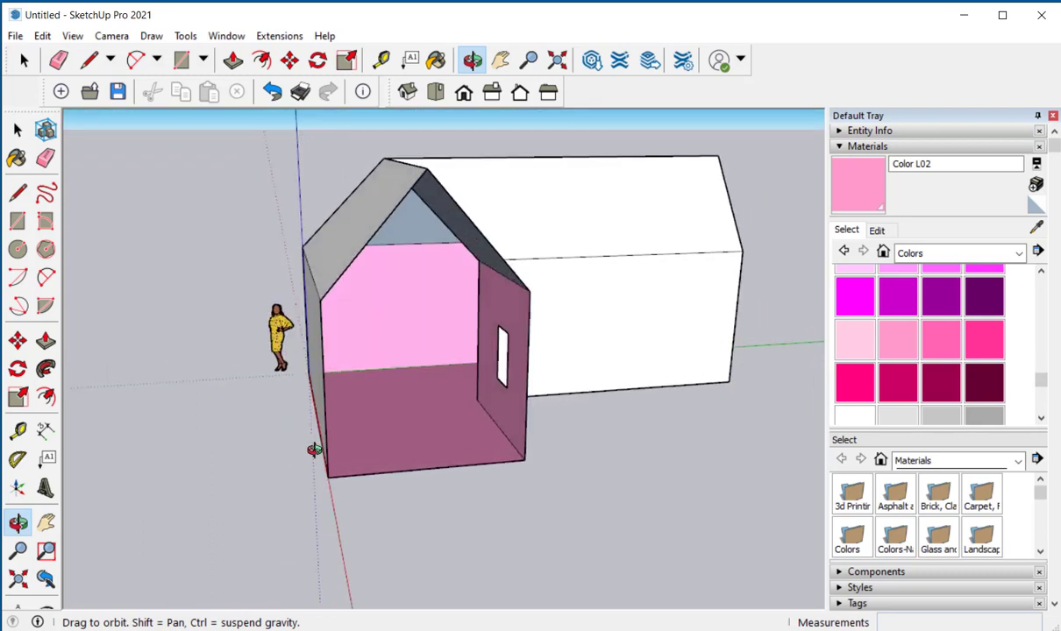
drag(314, 450, 282, 497)
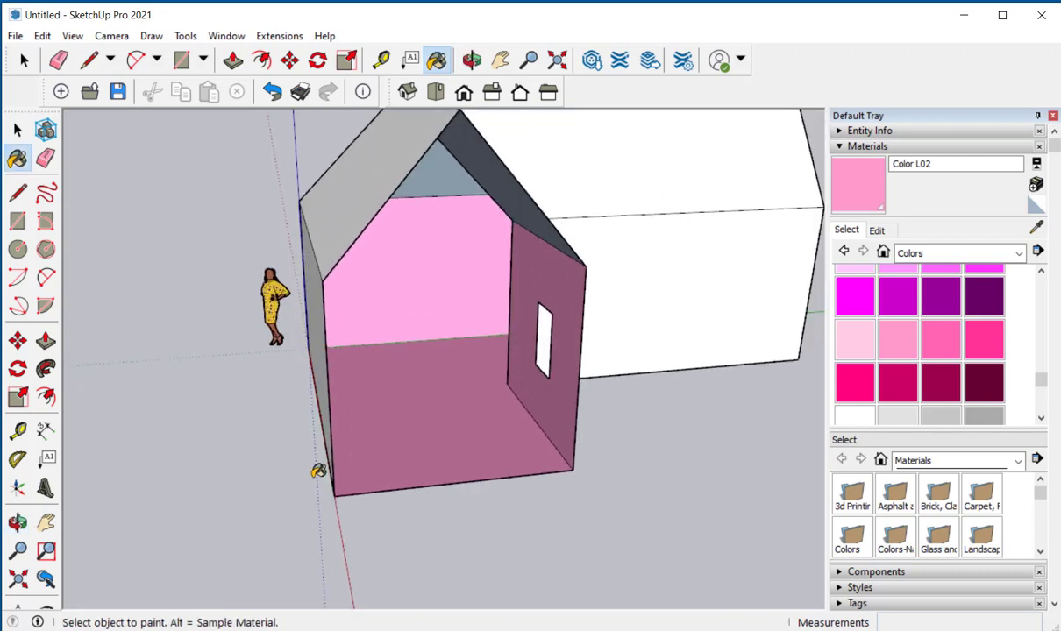
Step: Apply the Wood Floor Light texture from the Wood library to the front room floor
click(1017, 252)
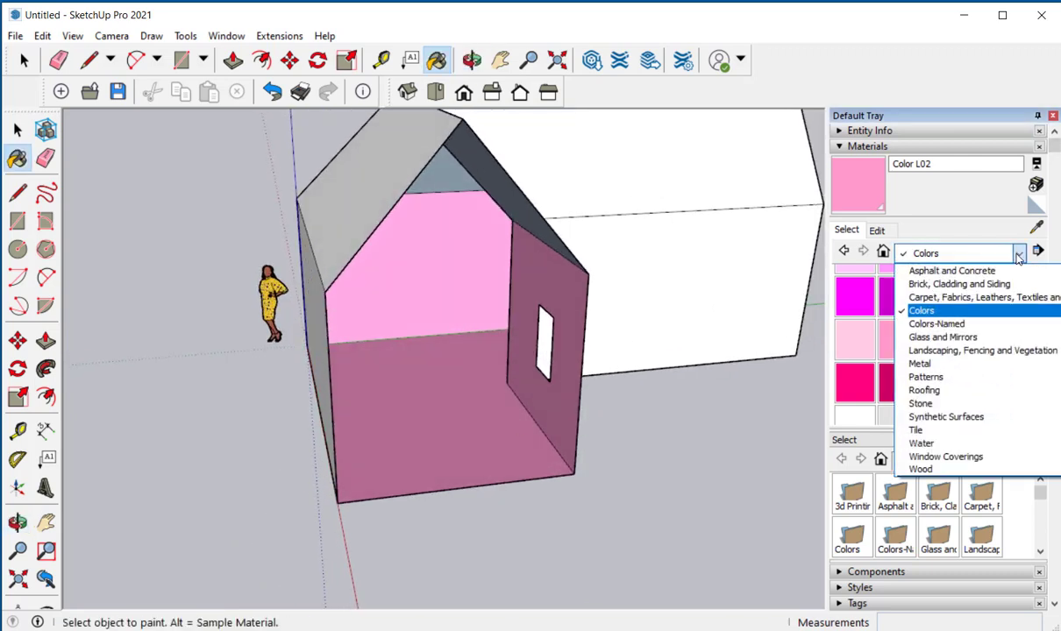
mouse_move(946, 416)
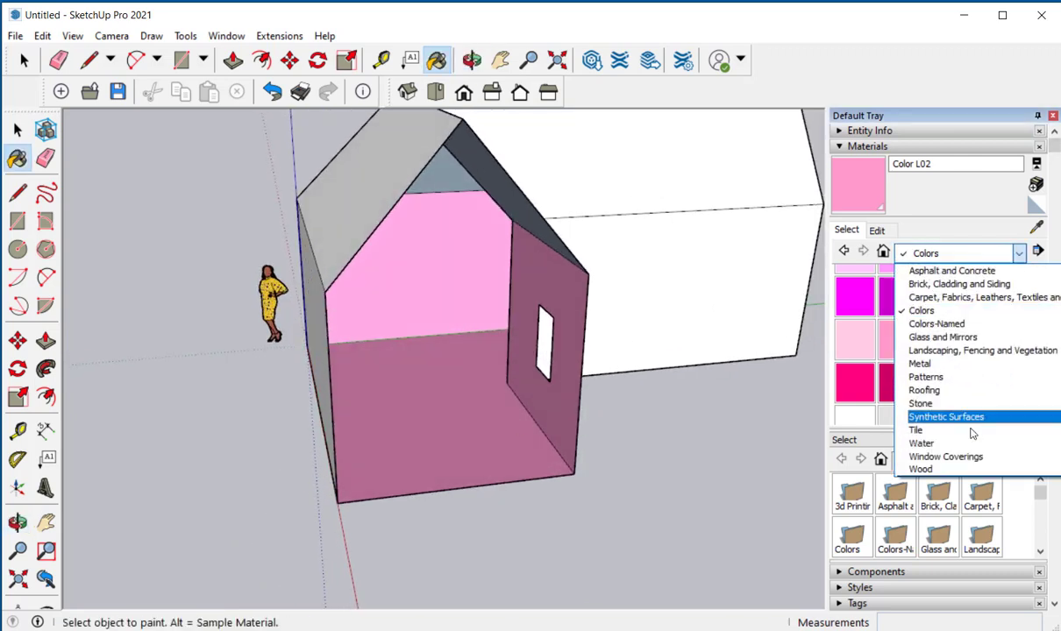
click(921, 469)
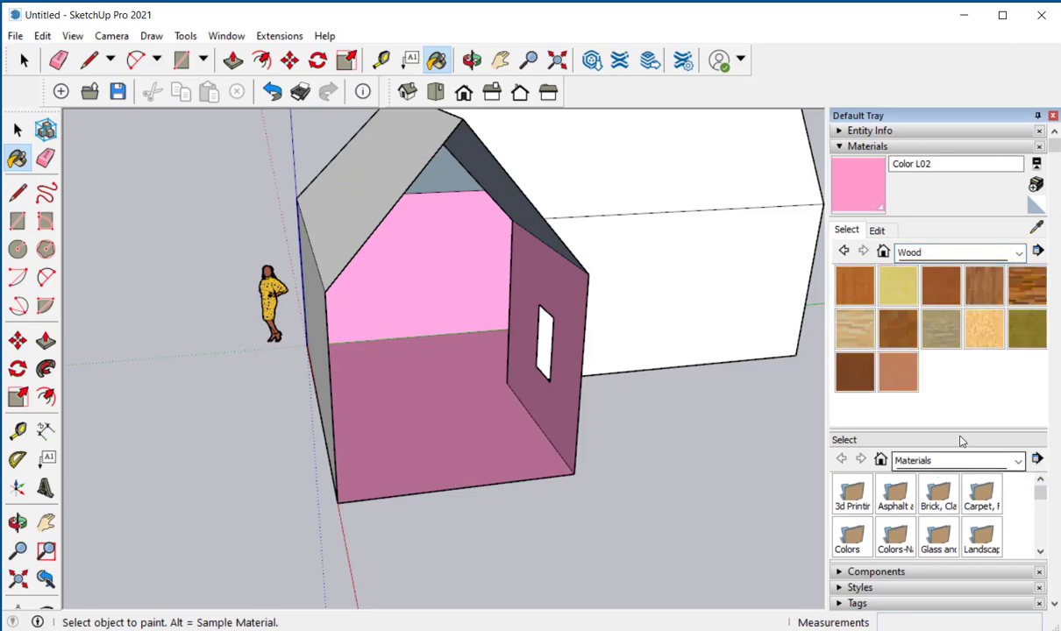
click(855, 328)
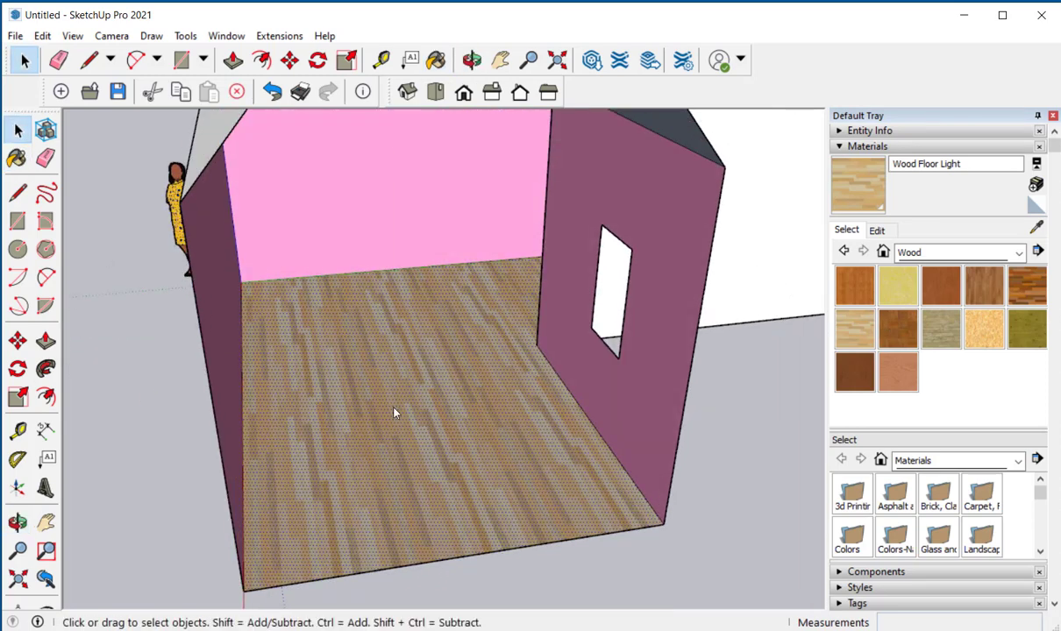
Step: Rotate the floor's wood texture 90° using Texture > Position
right_click(394, 412)
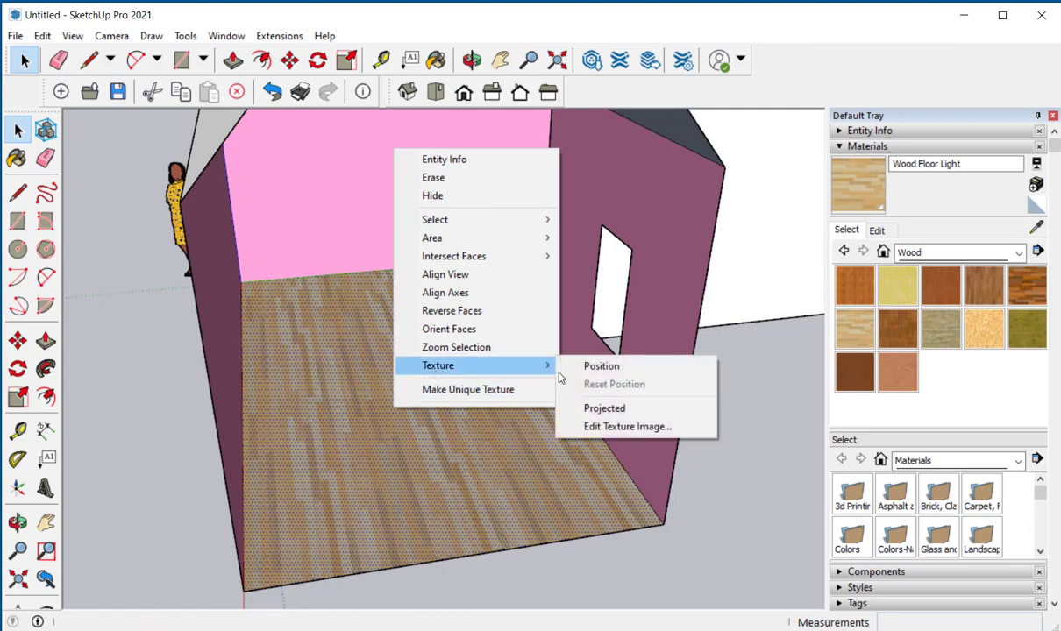
click(602, 366)
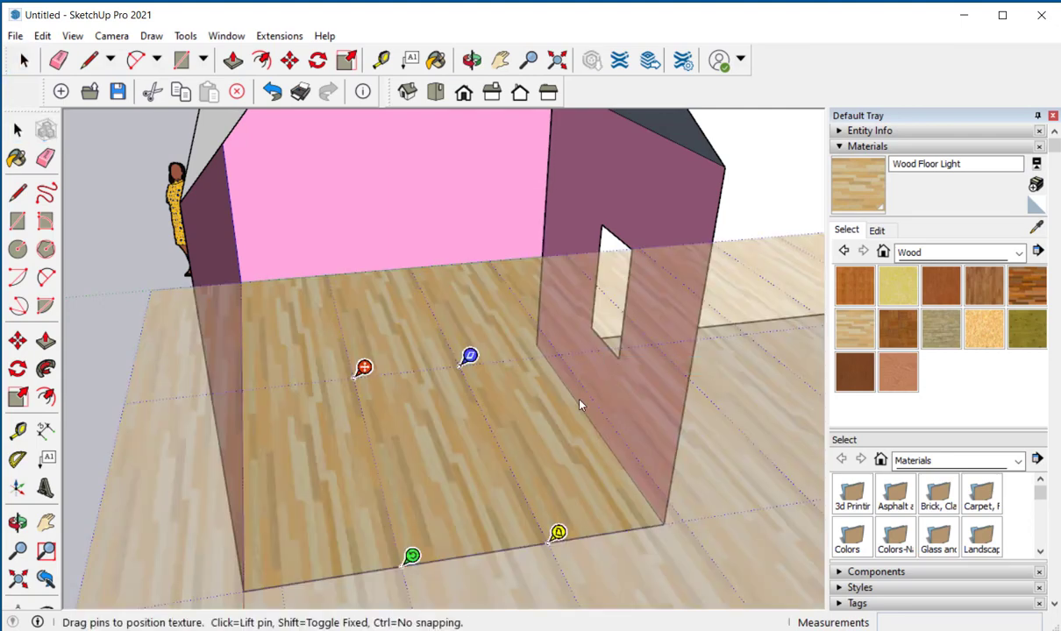
mouse_move(413, 557)
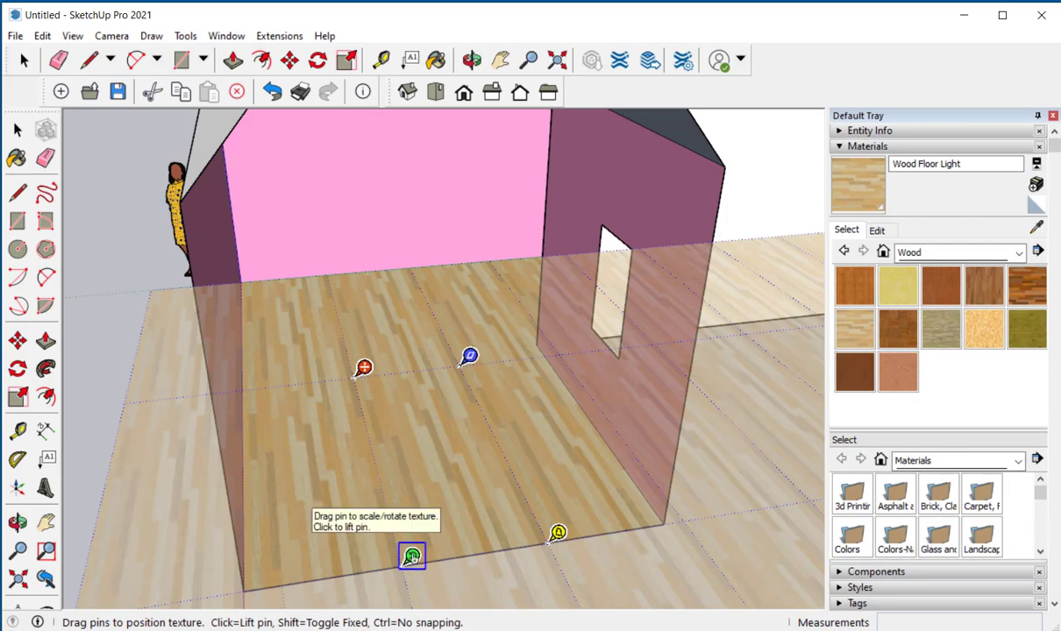
drag(412, 557, 592, 460)
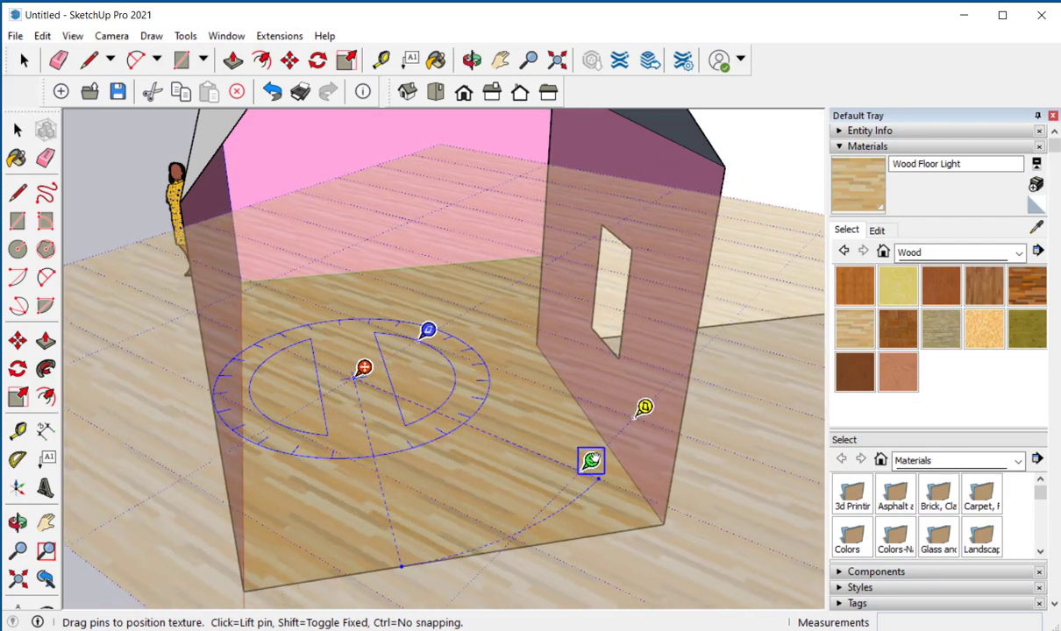
drag(591, 459, 609, 367)
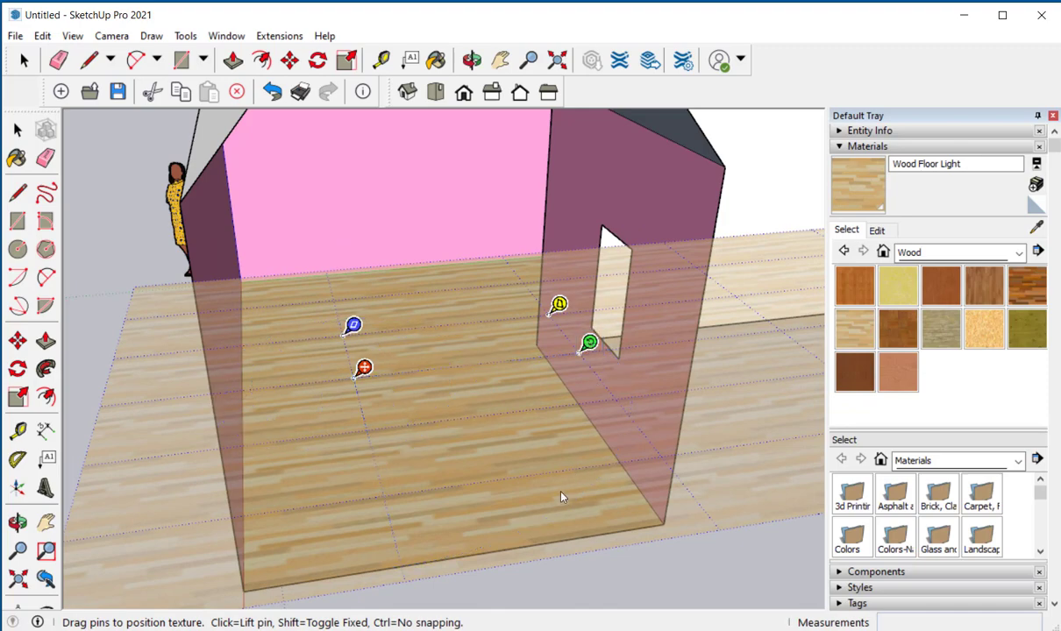
click(16, 130)
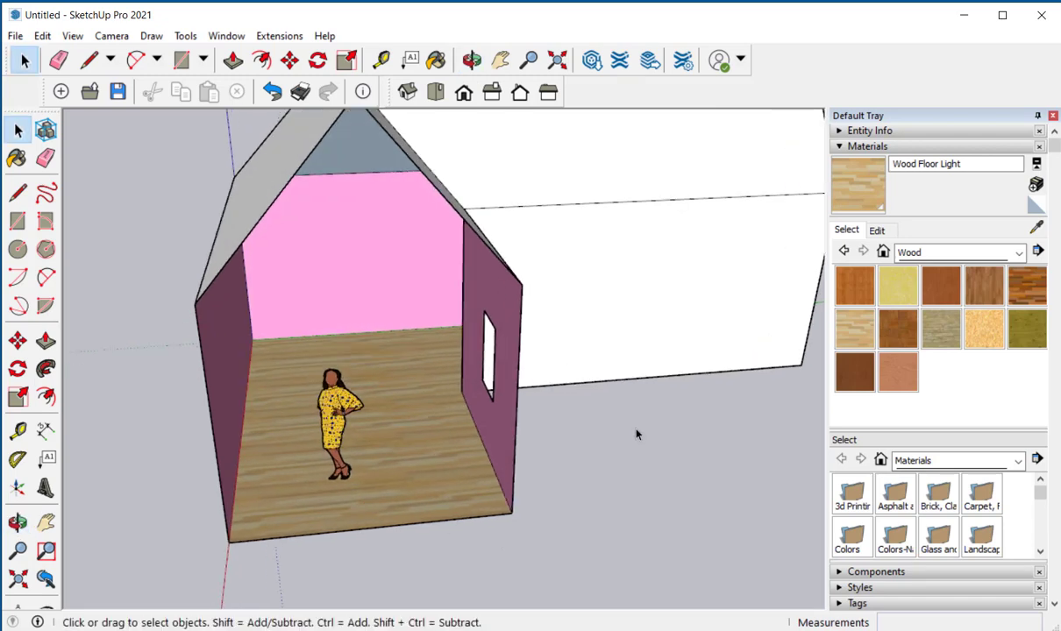
mouse_move(840, 333)
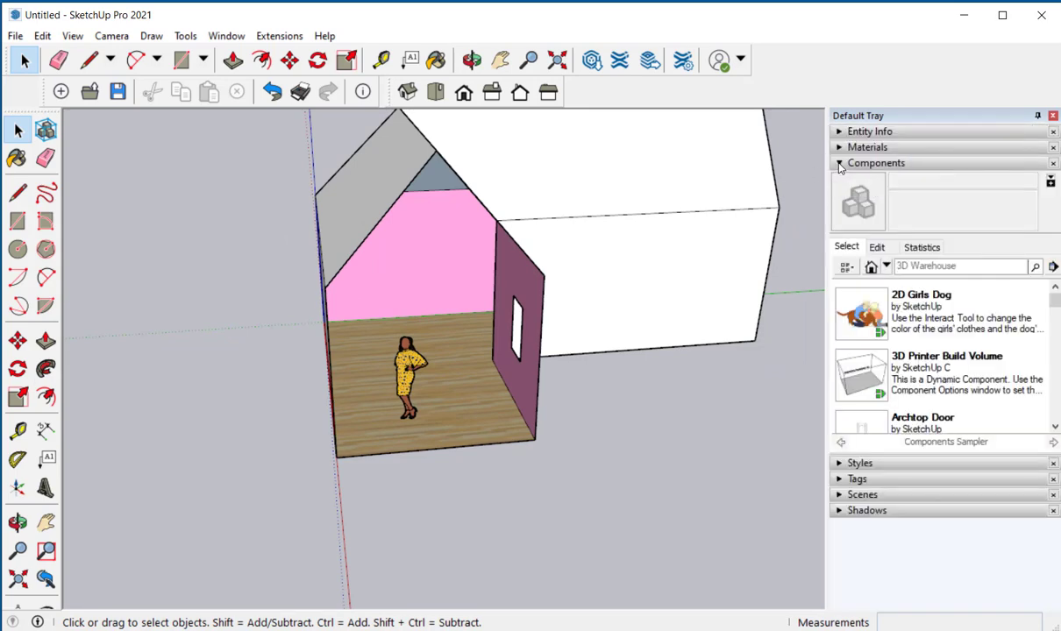
mouse_move(857, 319)
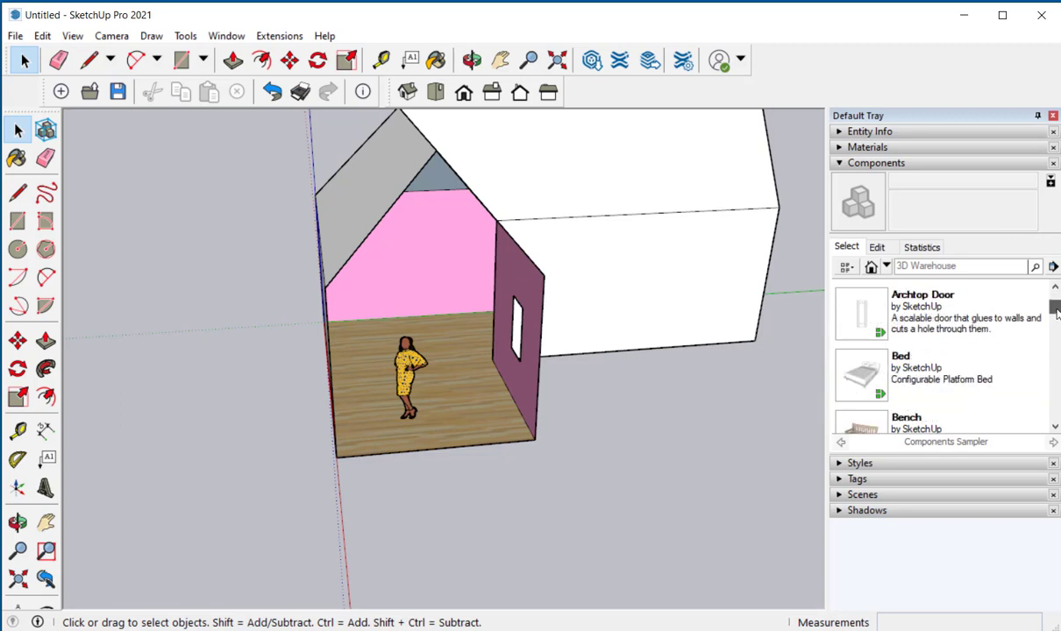
Step: Pick the Couch from the Components Sampler to place it in the model
scroll(down, 3)
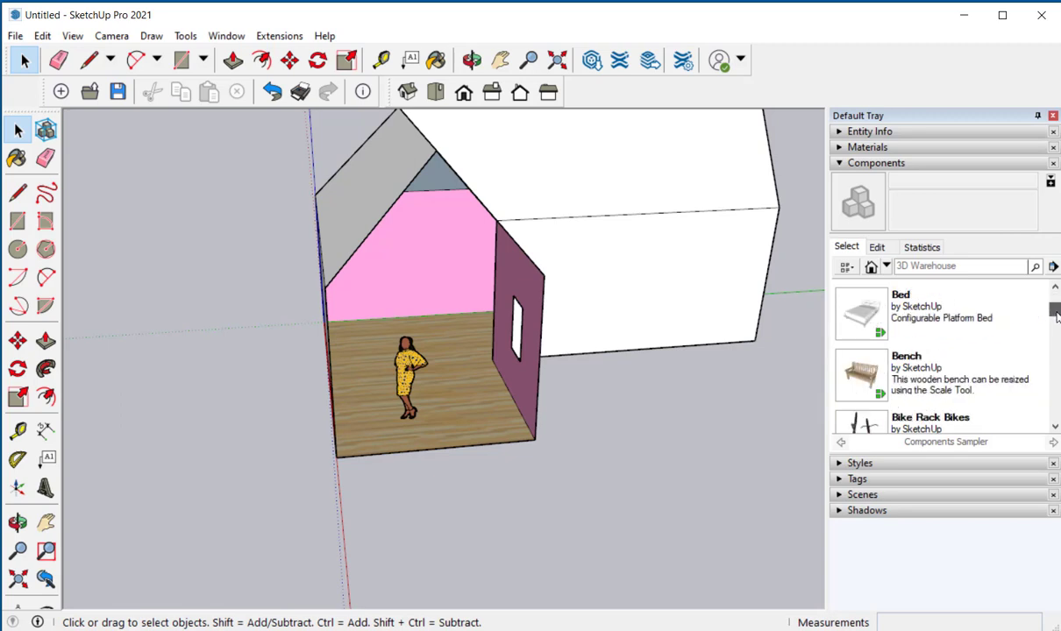
scroll(down, 3)
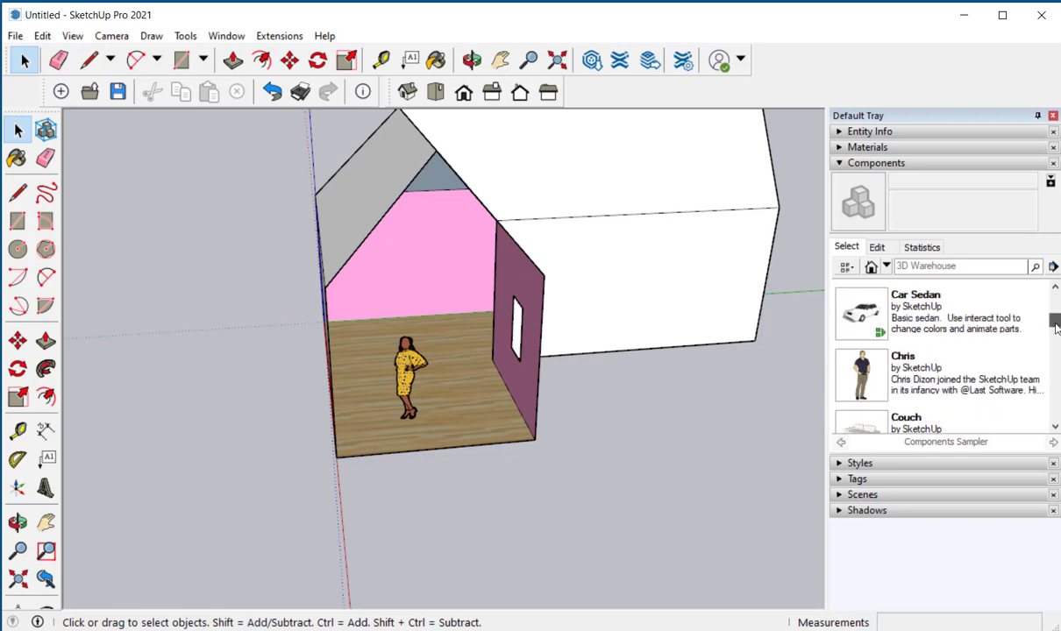
scroll(down, 3)
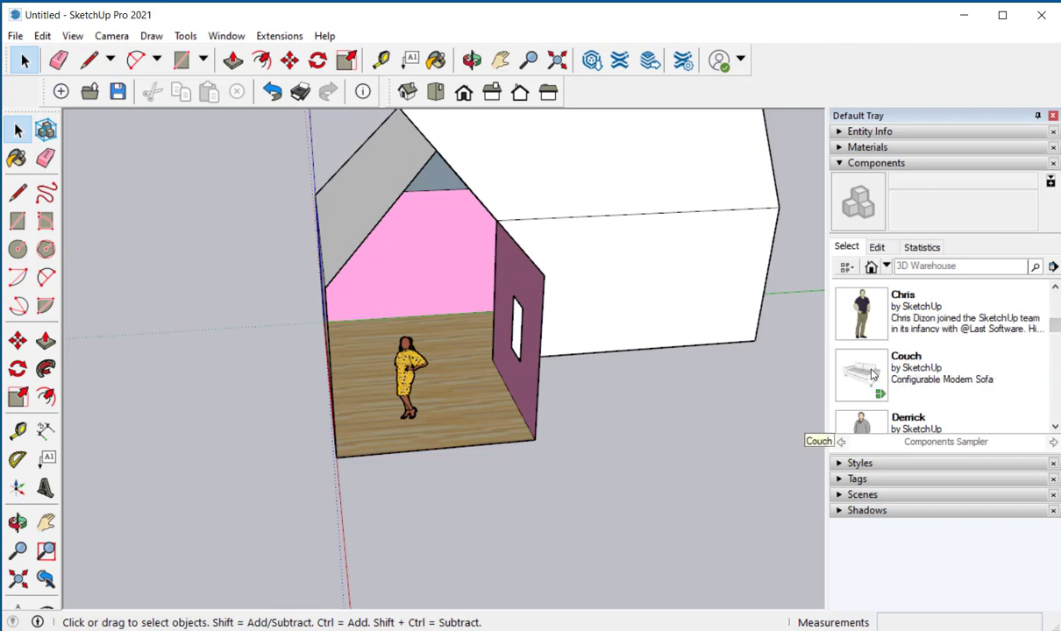
click(861, 375)
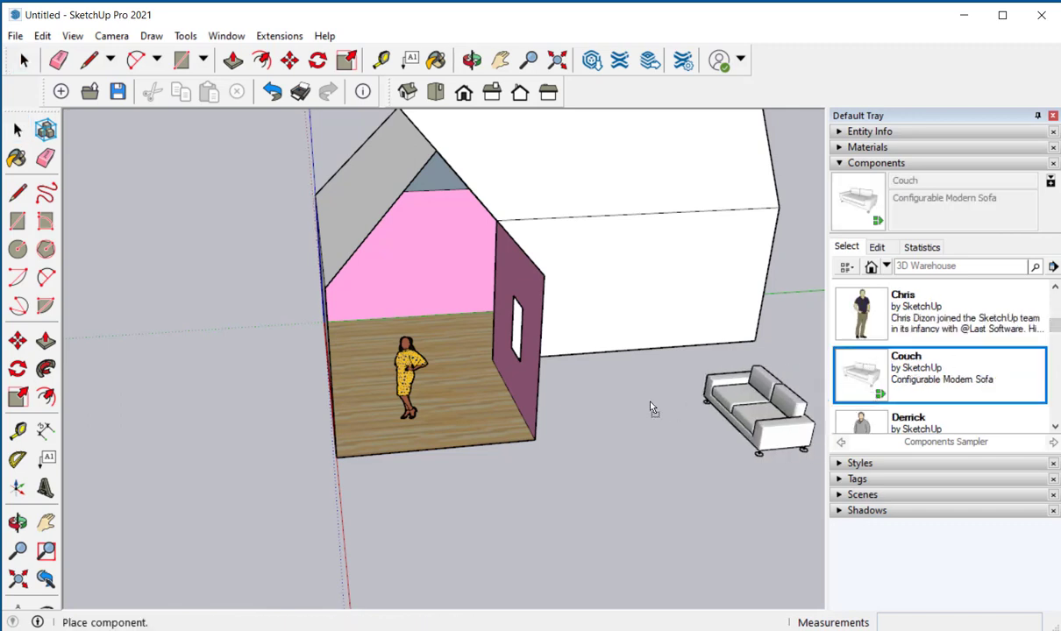